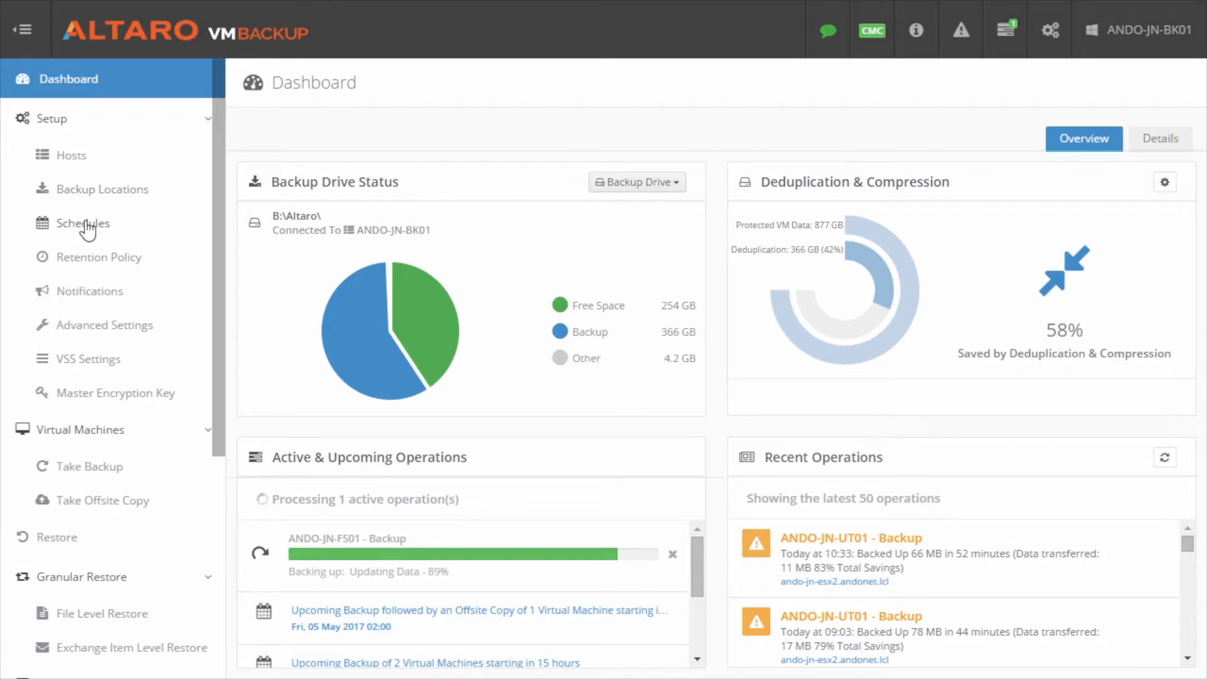
Go to Setup > Schedules to list the existing 02:00, 03:00 and 04:00 backup schedules
left_click(83, 223)
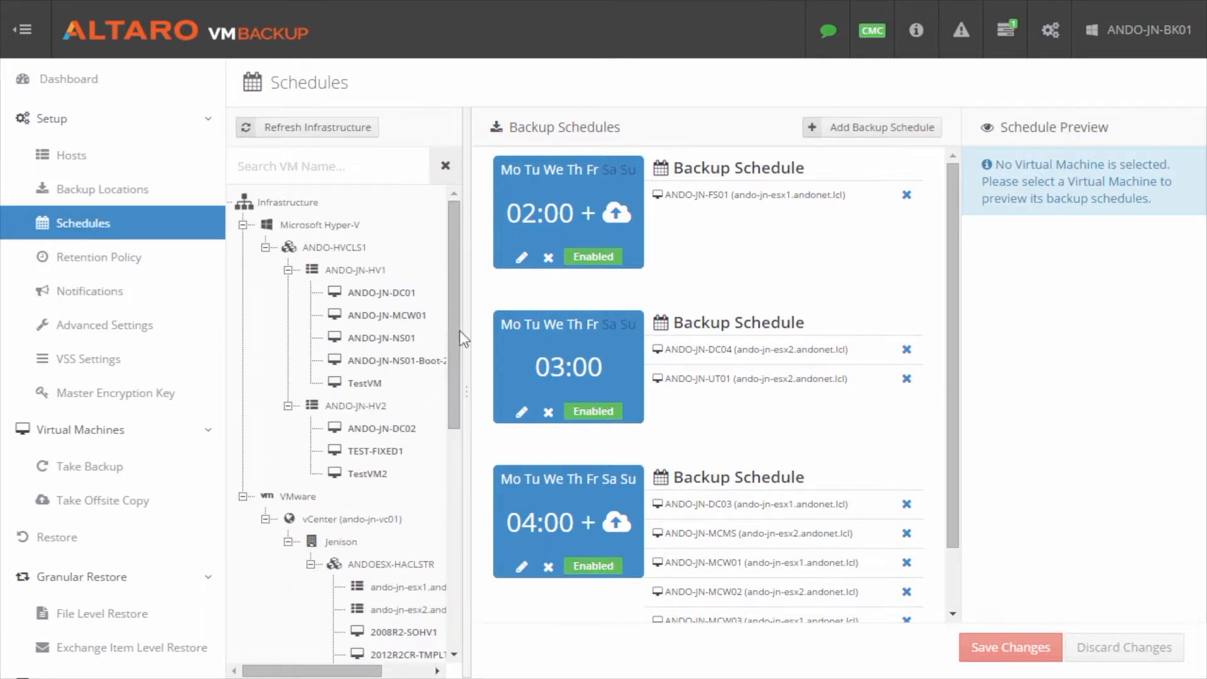
mouse_move(737, 423)
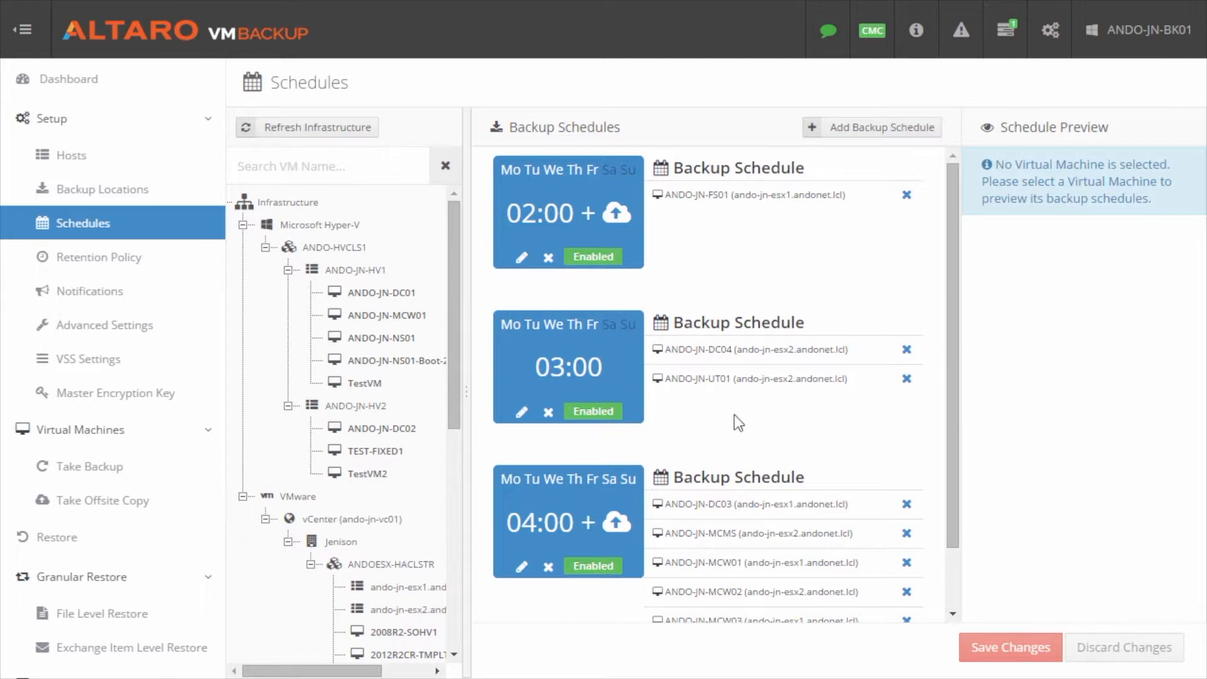
mouse_move(825, 283)
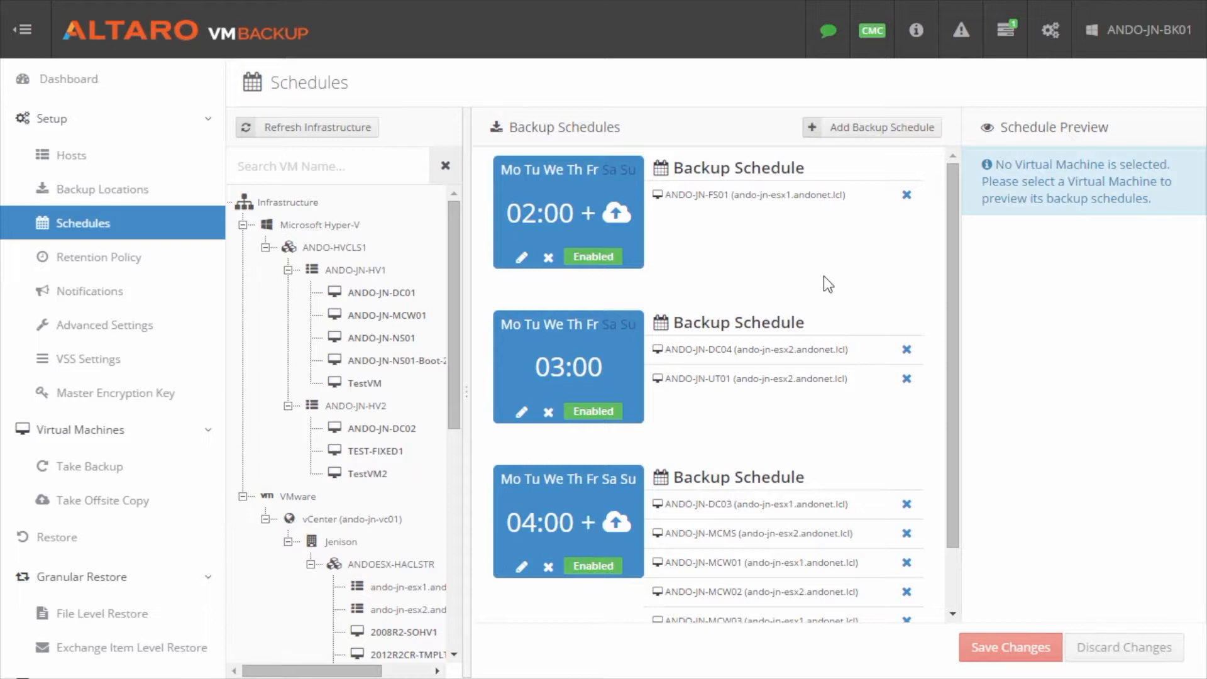
mouse_move(797, 239)
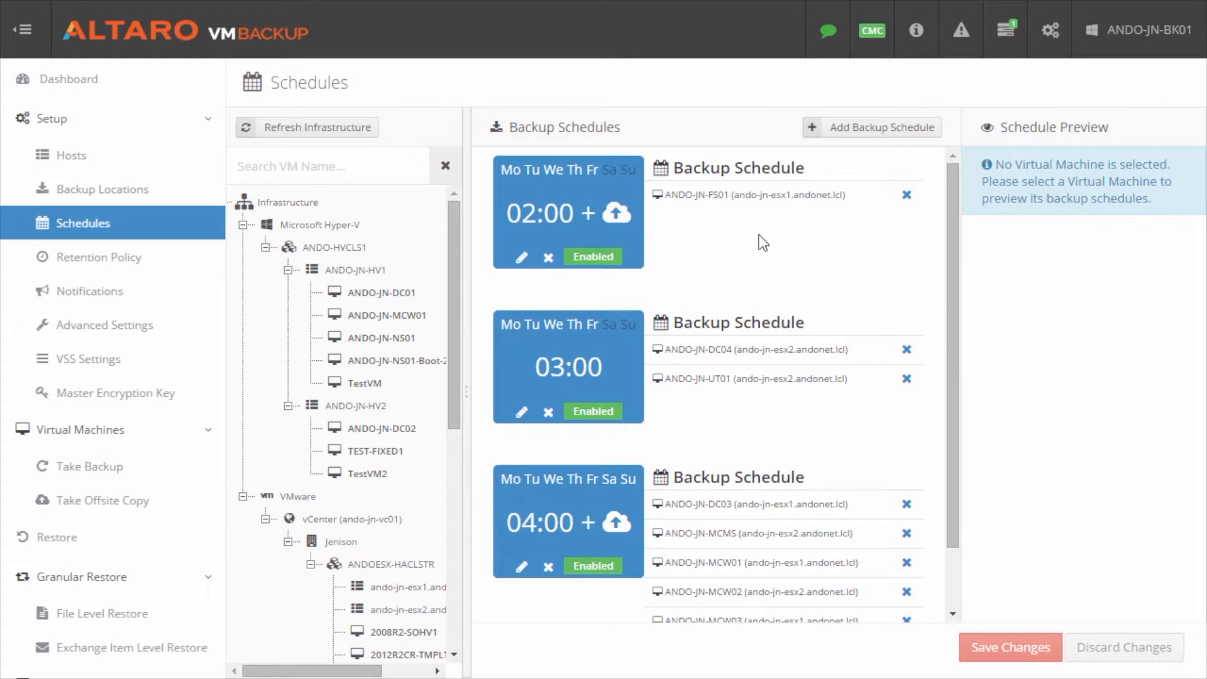
mouse_move(522, 191)
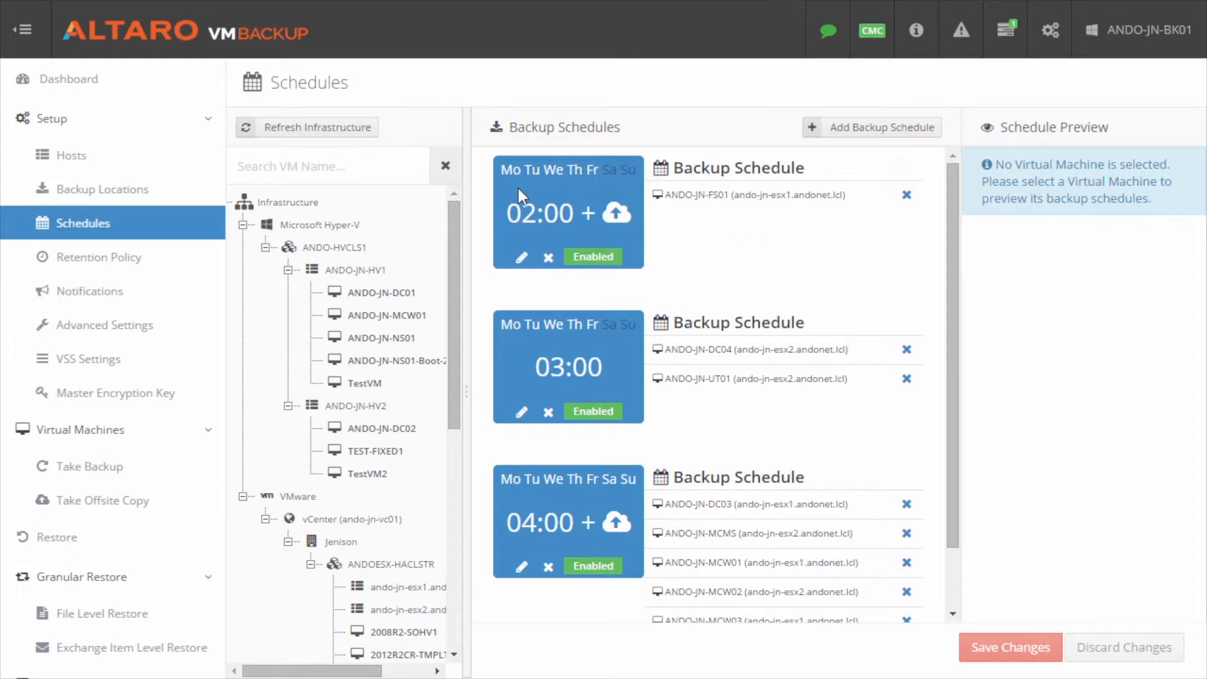
mouse_move(549, 239)
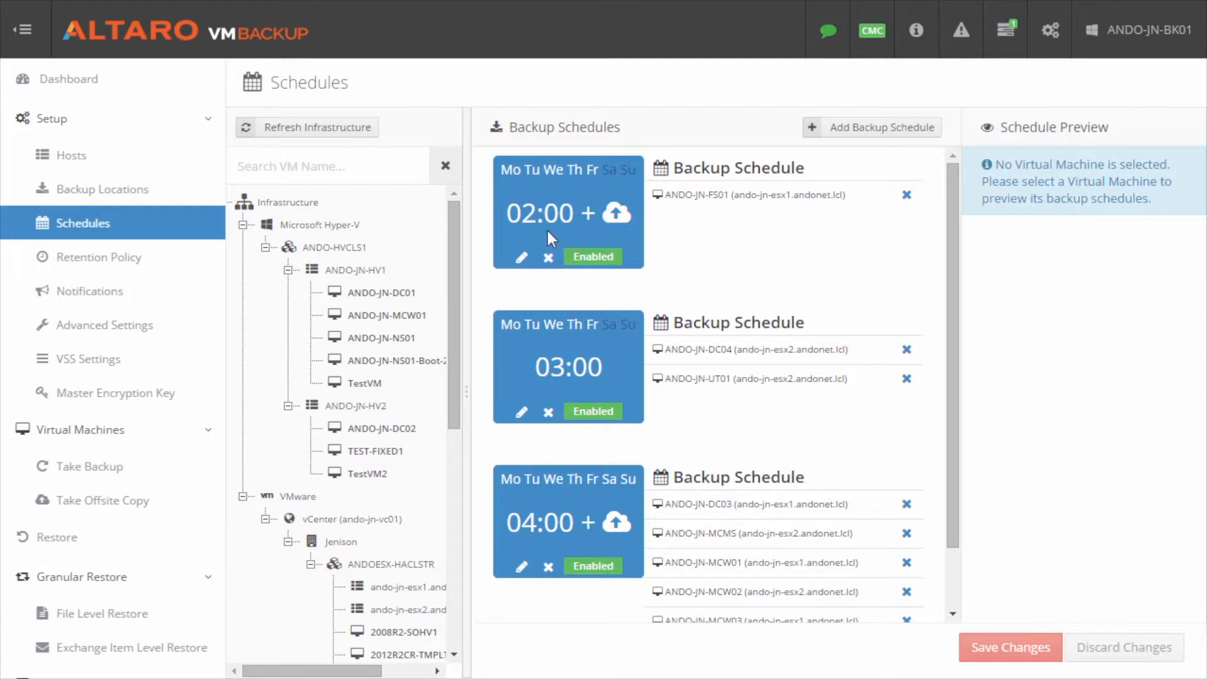
mouse_move(703, 210)
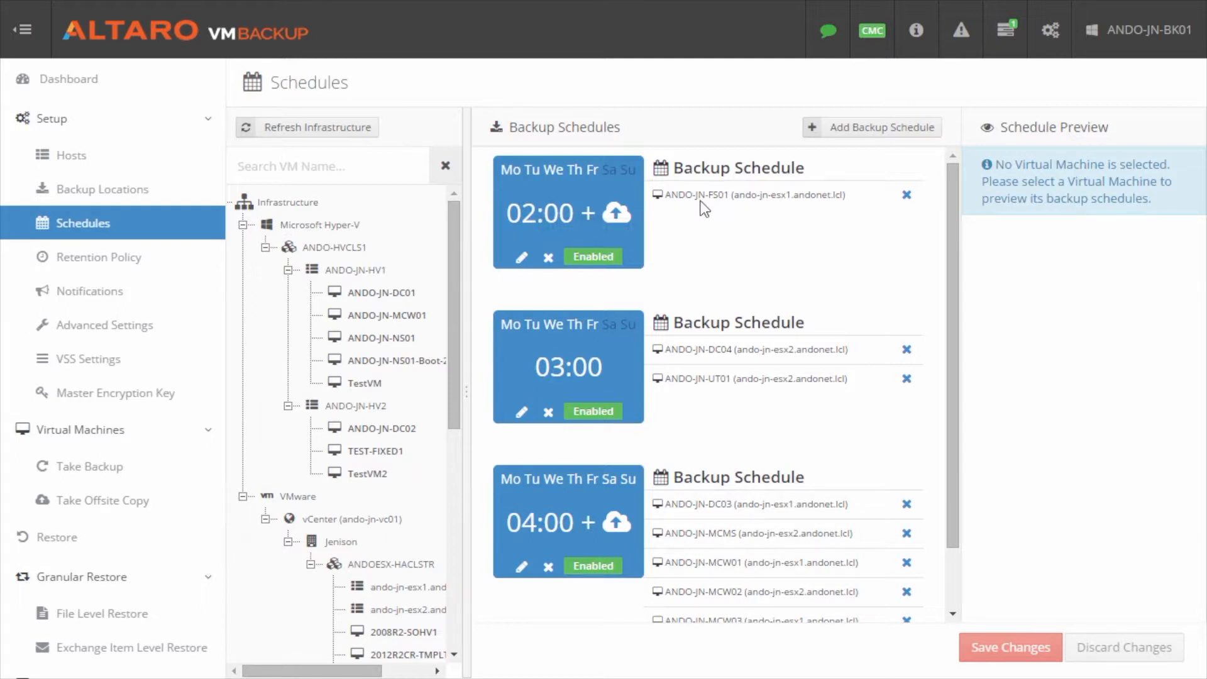
mouse_move(617, 213)
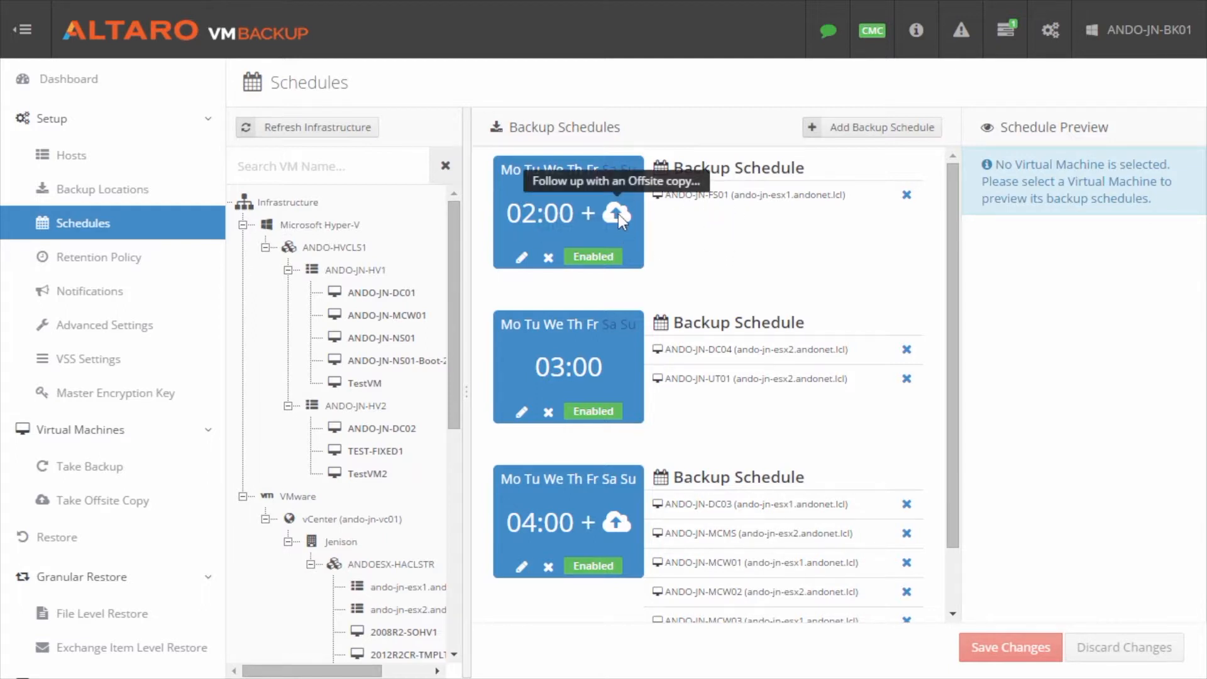
mouse_move(622, 229)
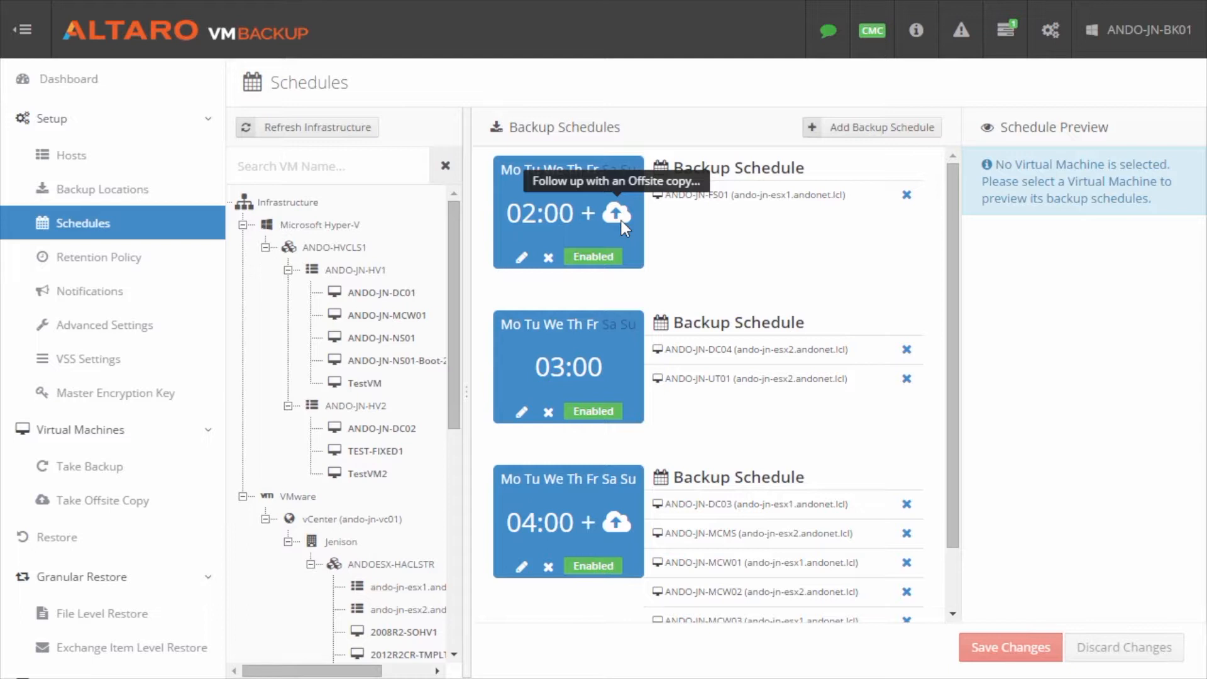
mouse_move(522, 256)
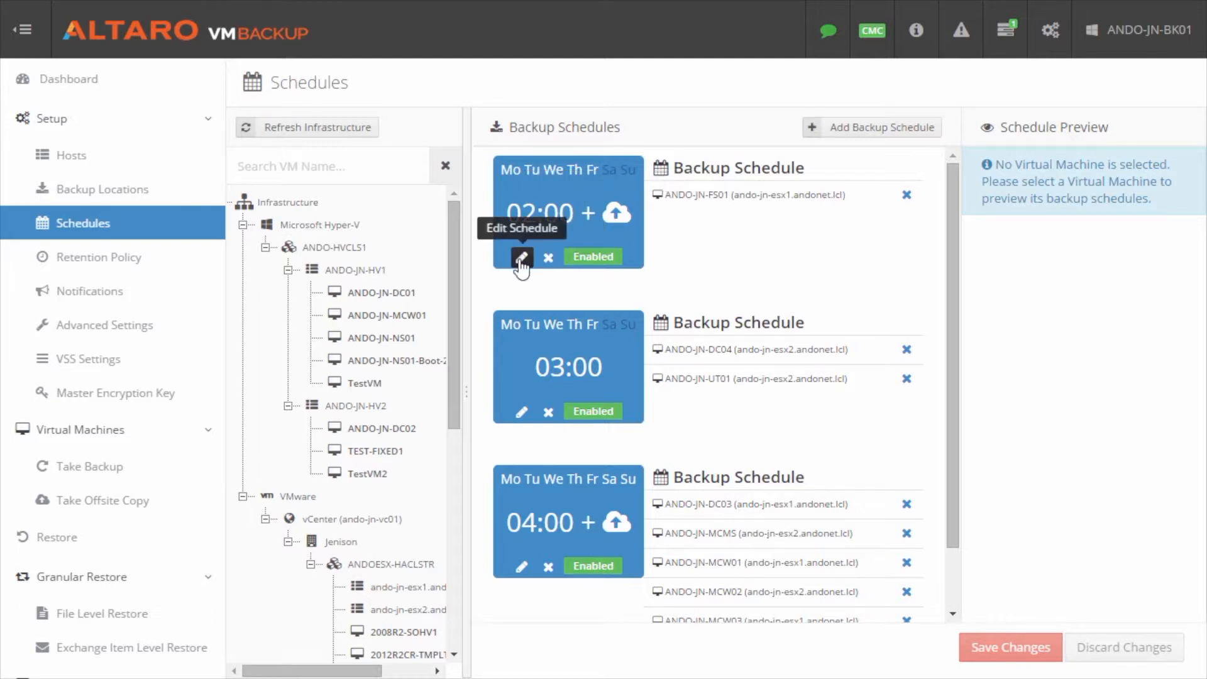
mouse_move(548, 276)
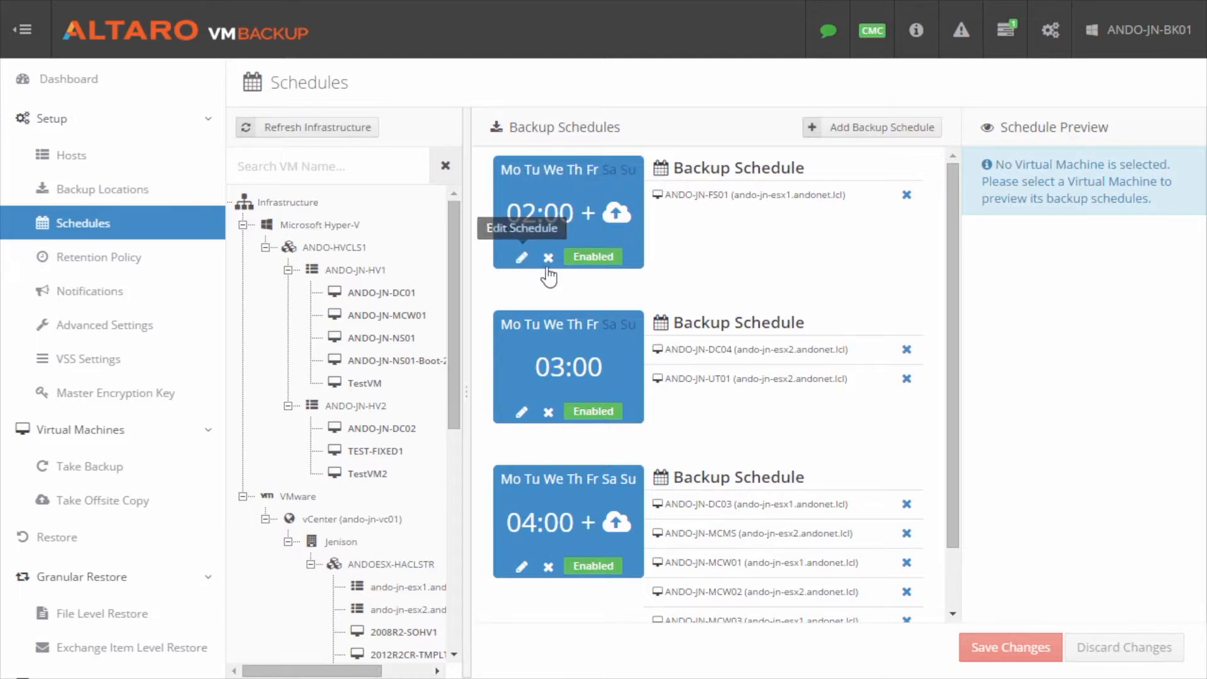
mouse_move(548, 256)
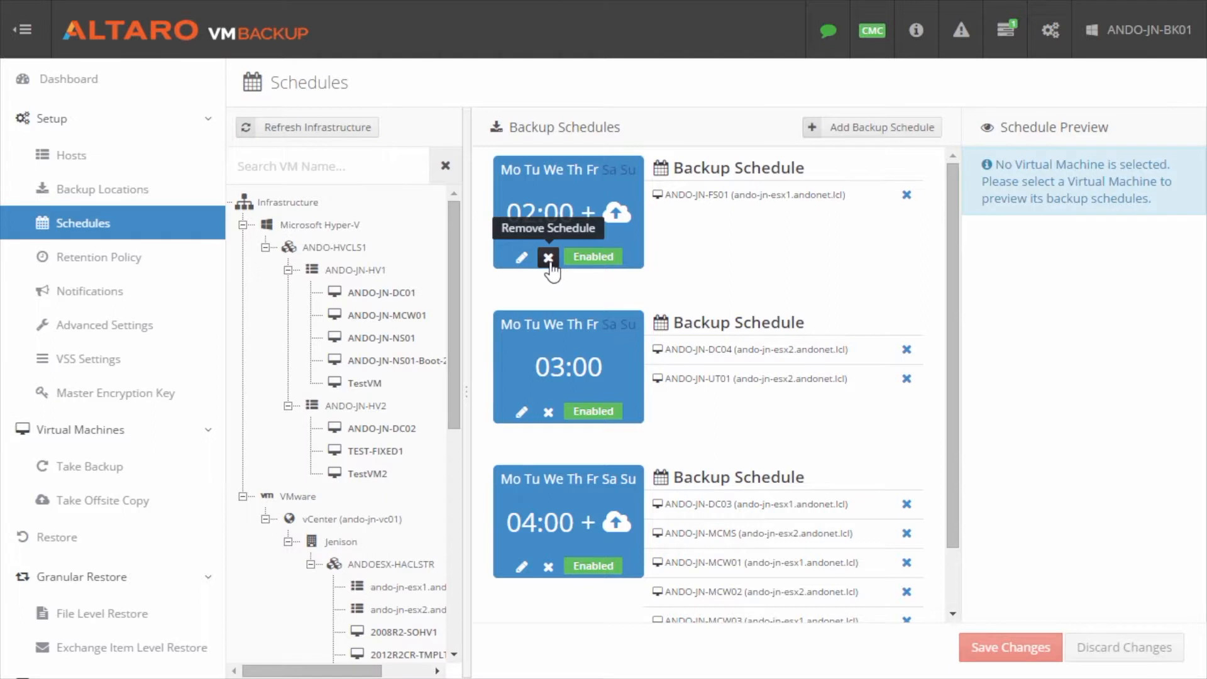
mouse_move(743, 278)
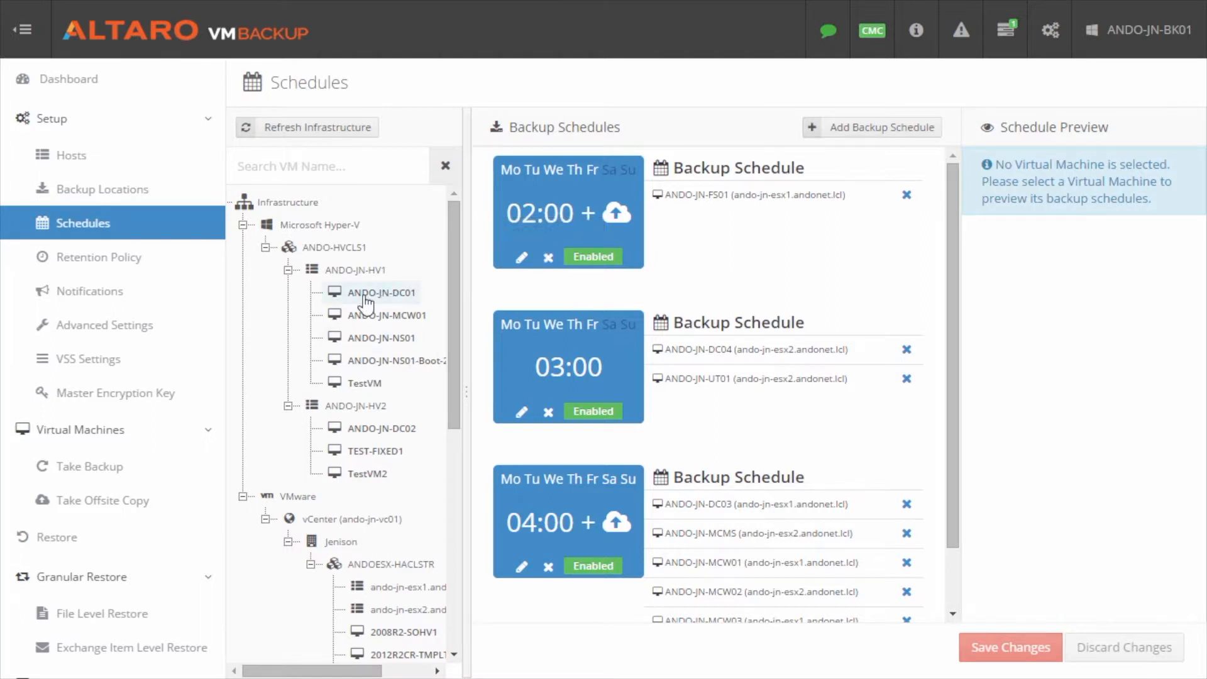
left_click(379, 292)
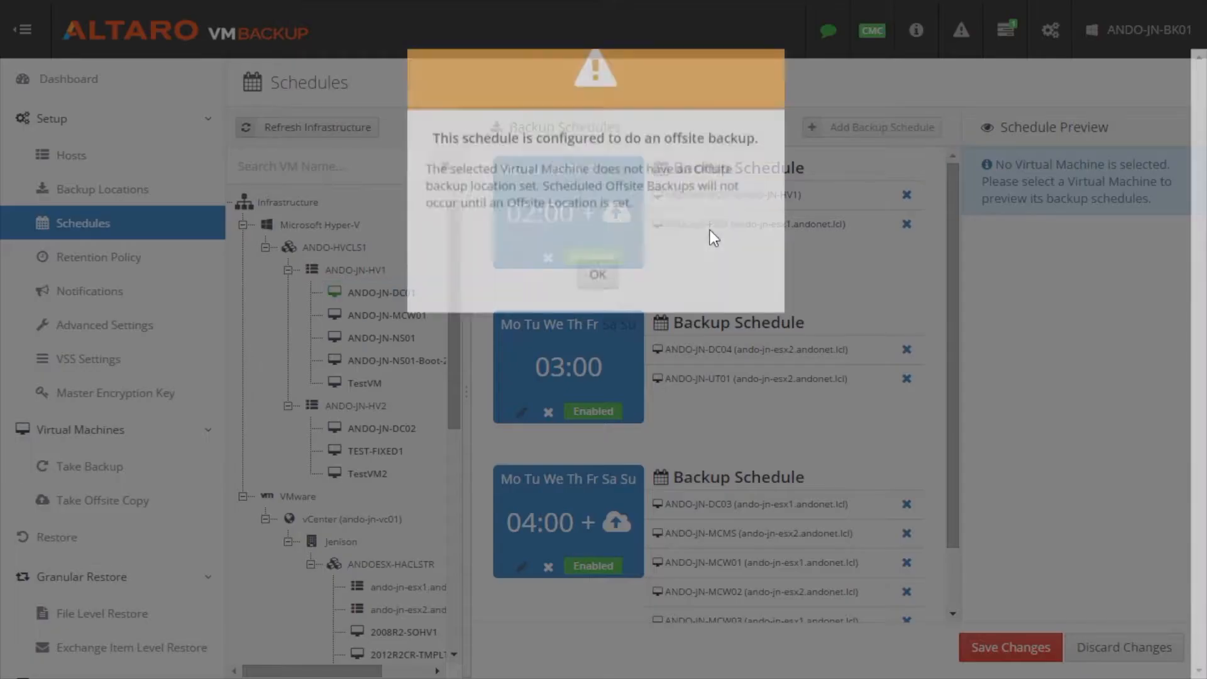
left_click(596, 274)
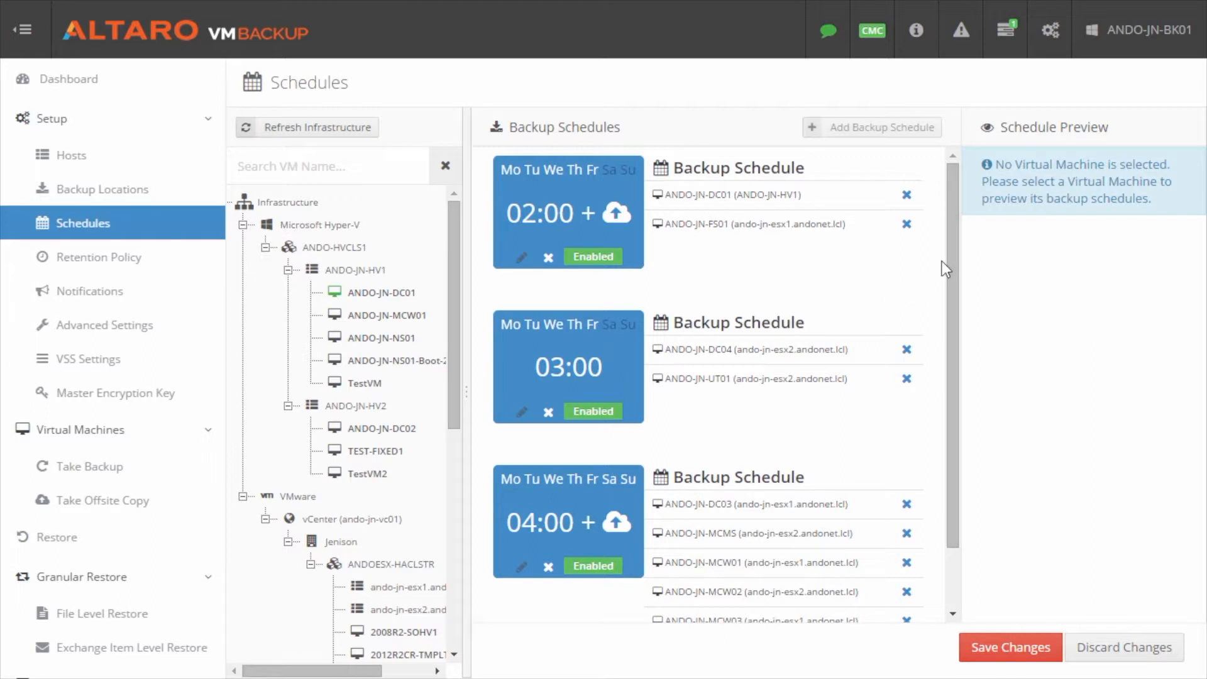
mouse_move(873, 127)
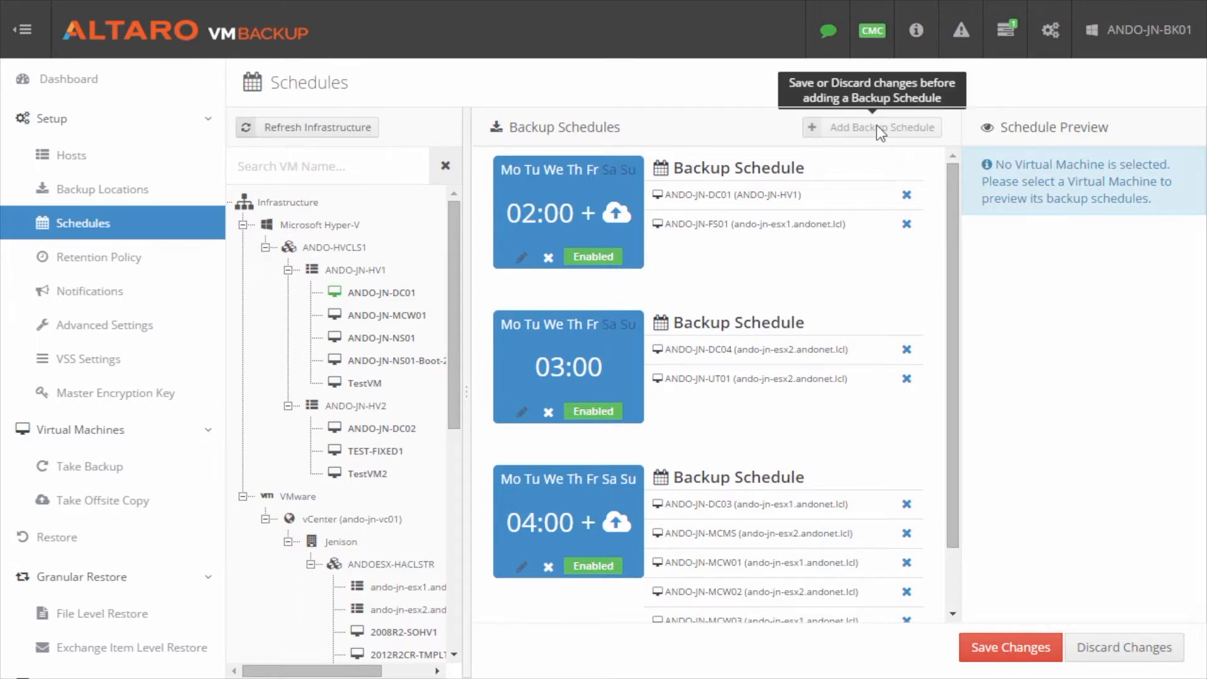
left_click(1124, 646)
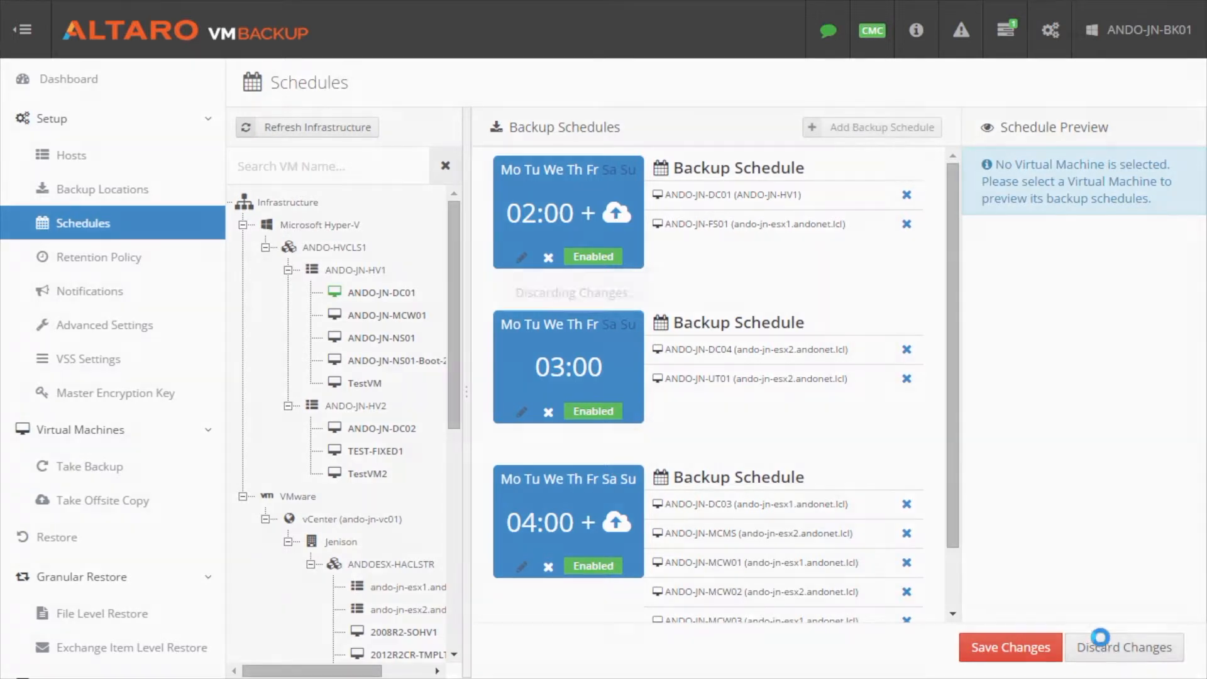
left_click(906, 195)
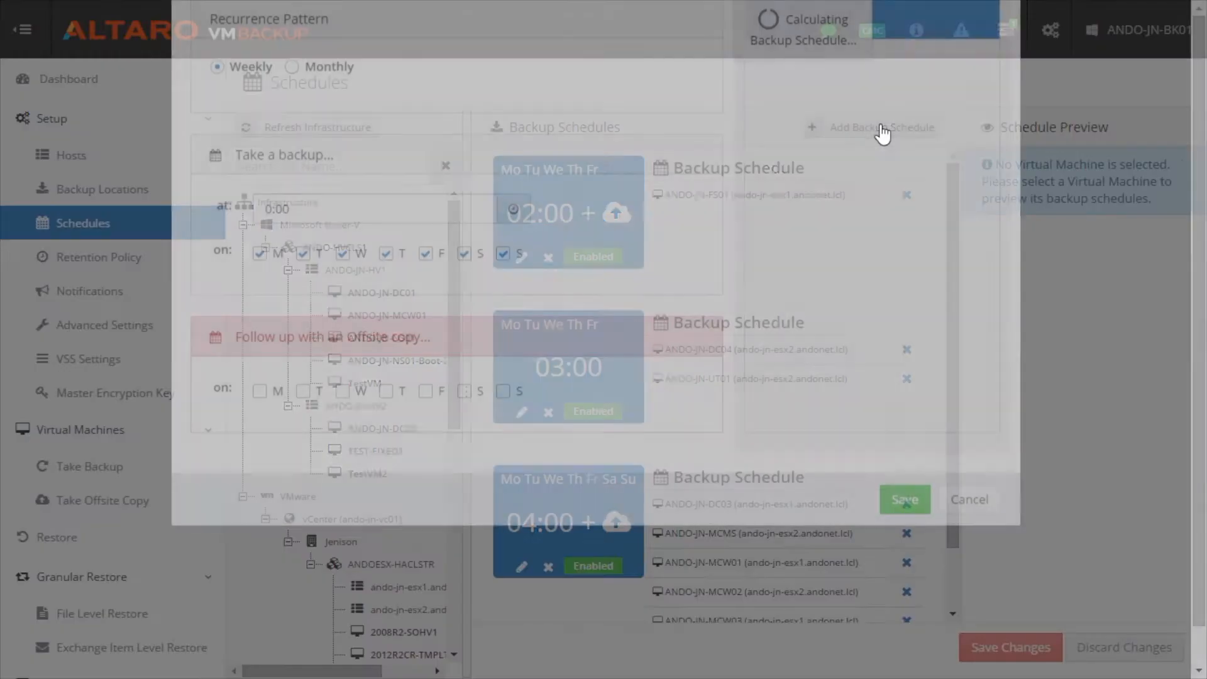
Add a new backup schedule, defaulting to weekly backups every day at 0:00
left_click(870, 127)
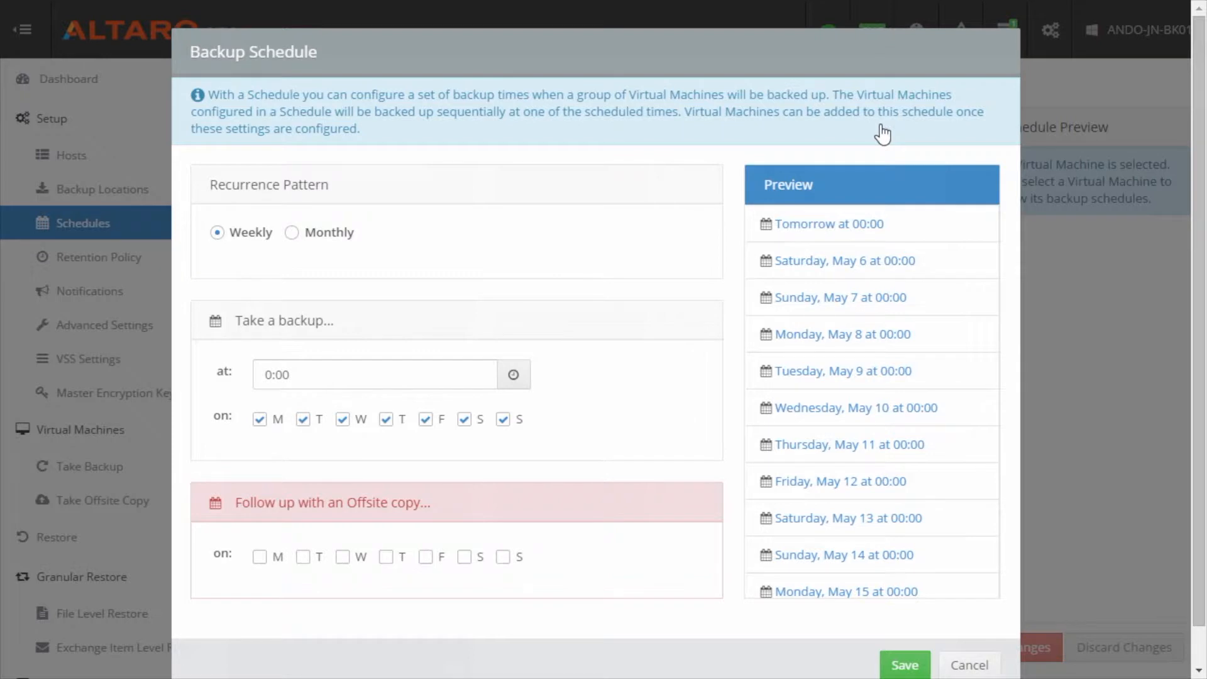
mouse_move(416, 245)
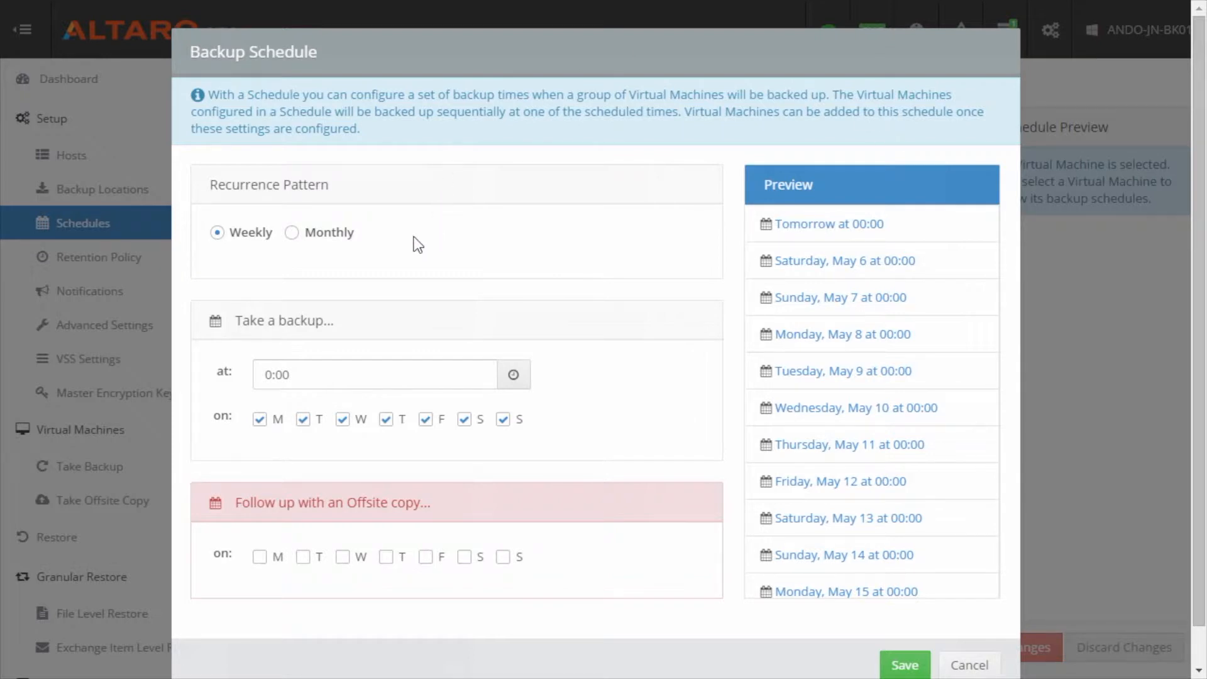
mouse_move(399, 260)
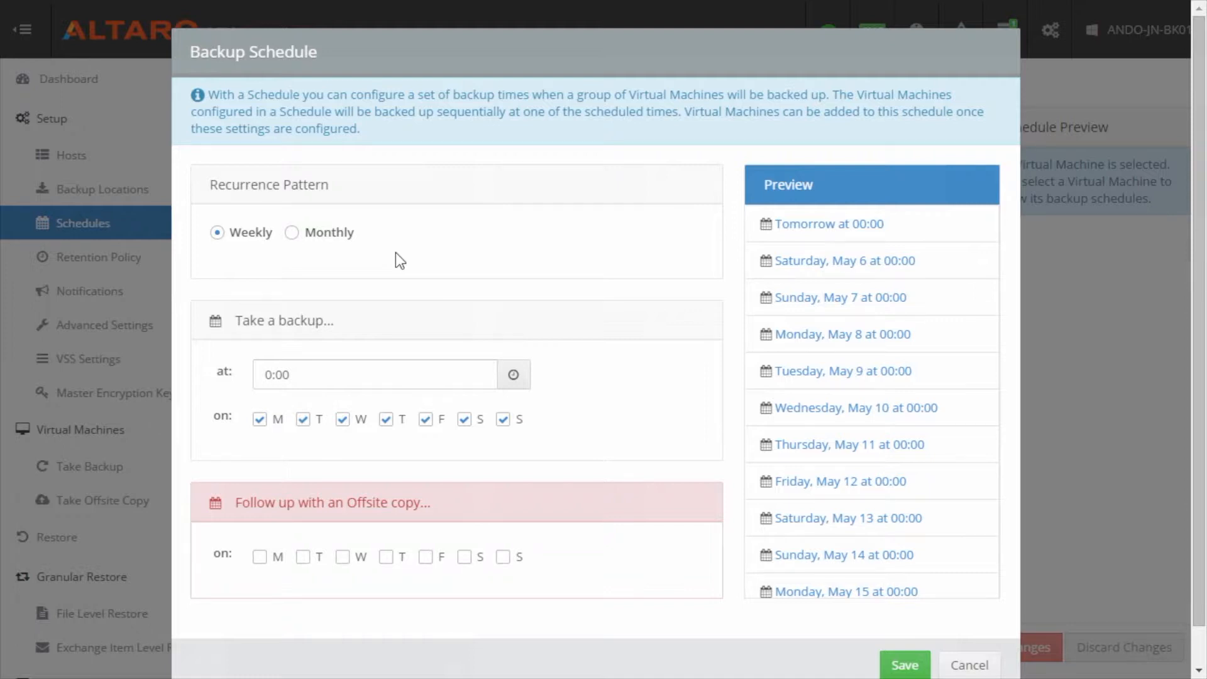
mouse_move(260, 446)
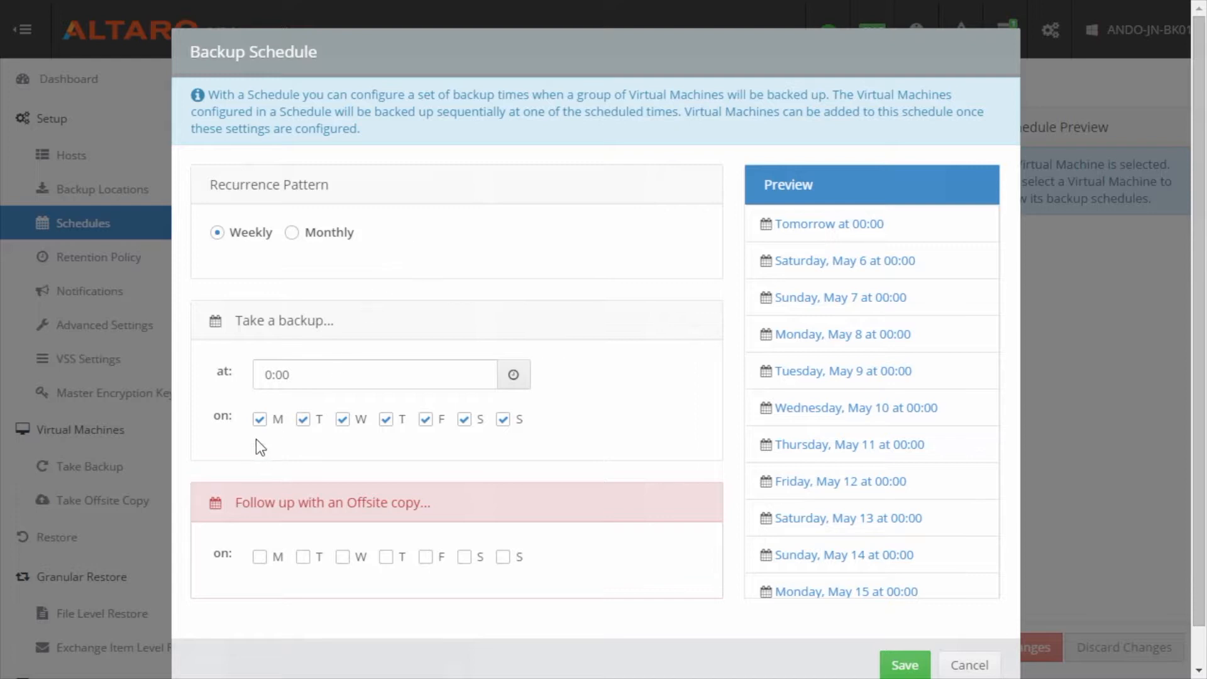
mouse_move(300, 398)
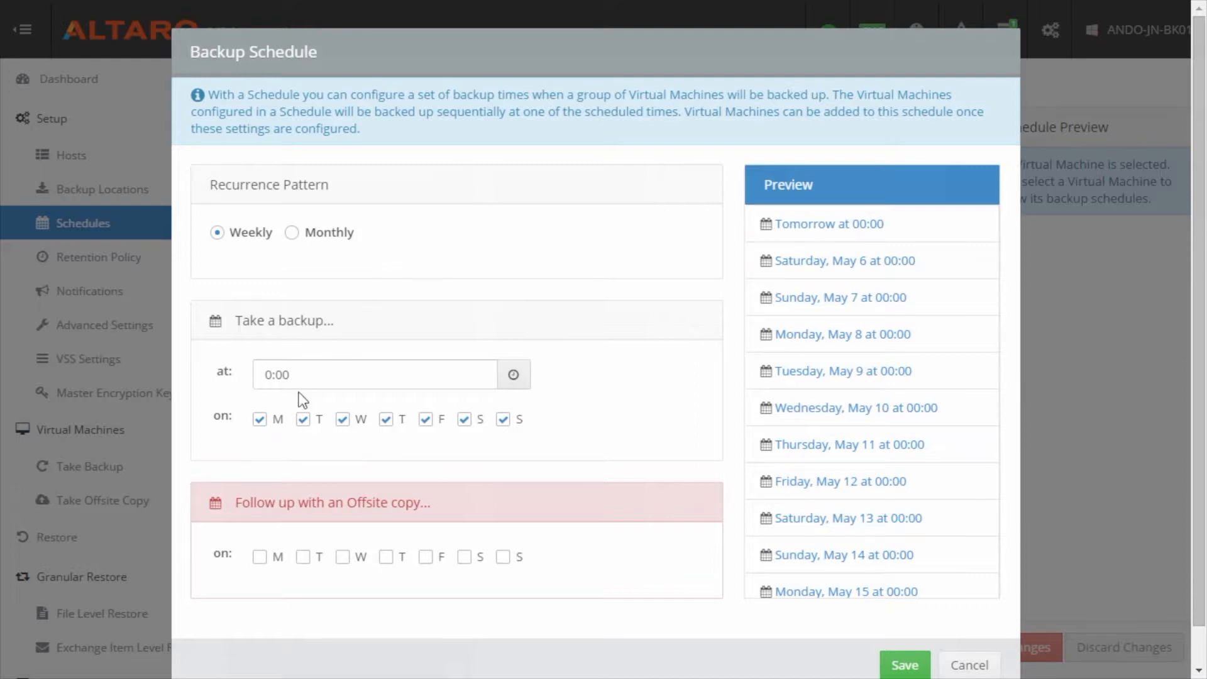
mouse_move(275, 496)
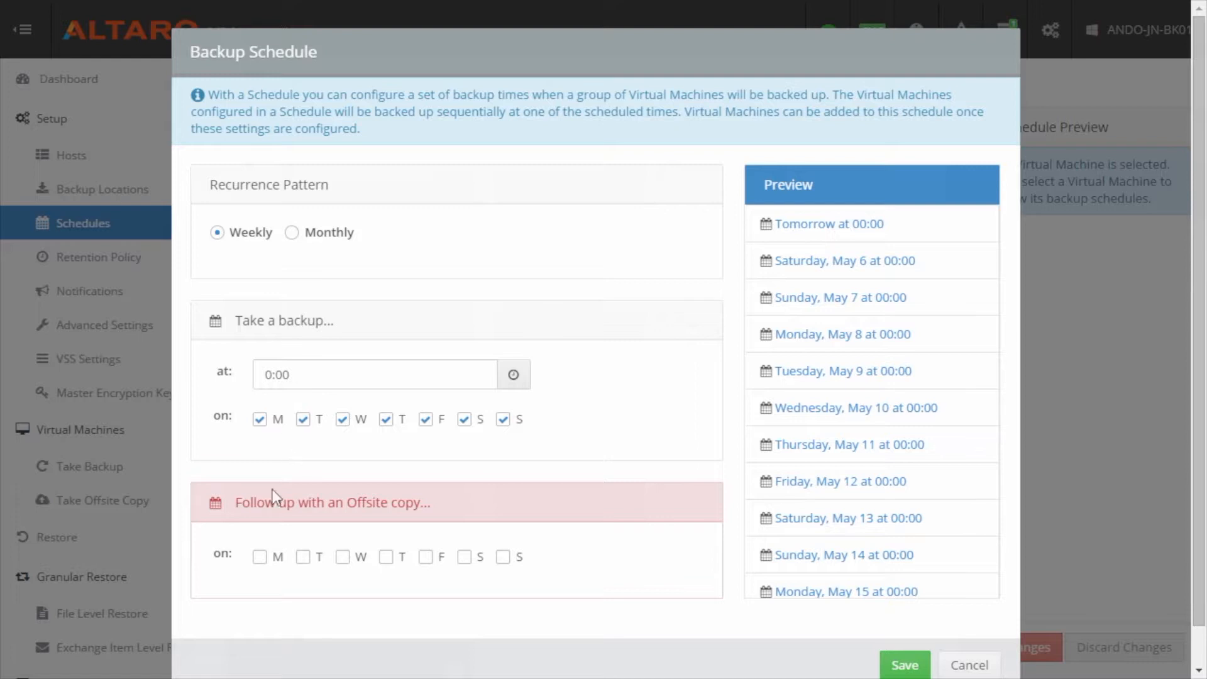
mouse_move(286, 537)
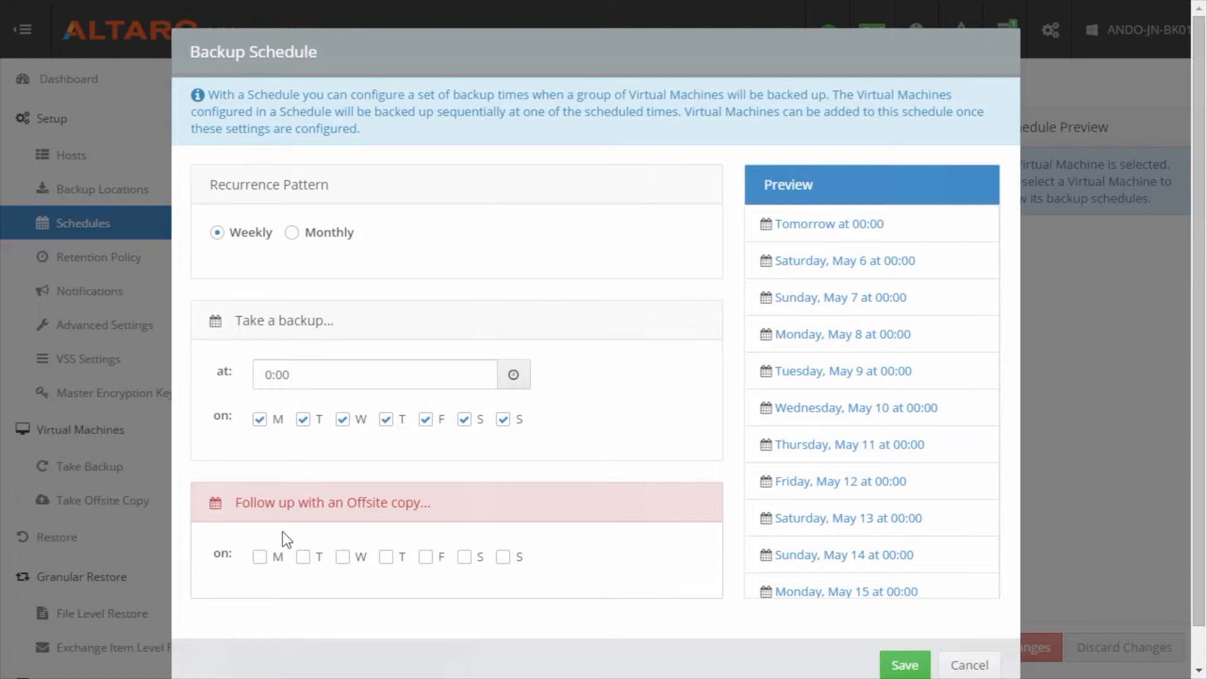
mouse_move(280, 536)
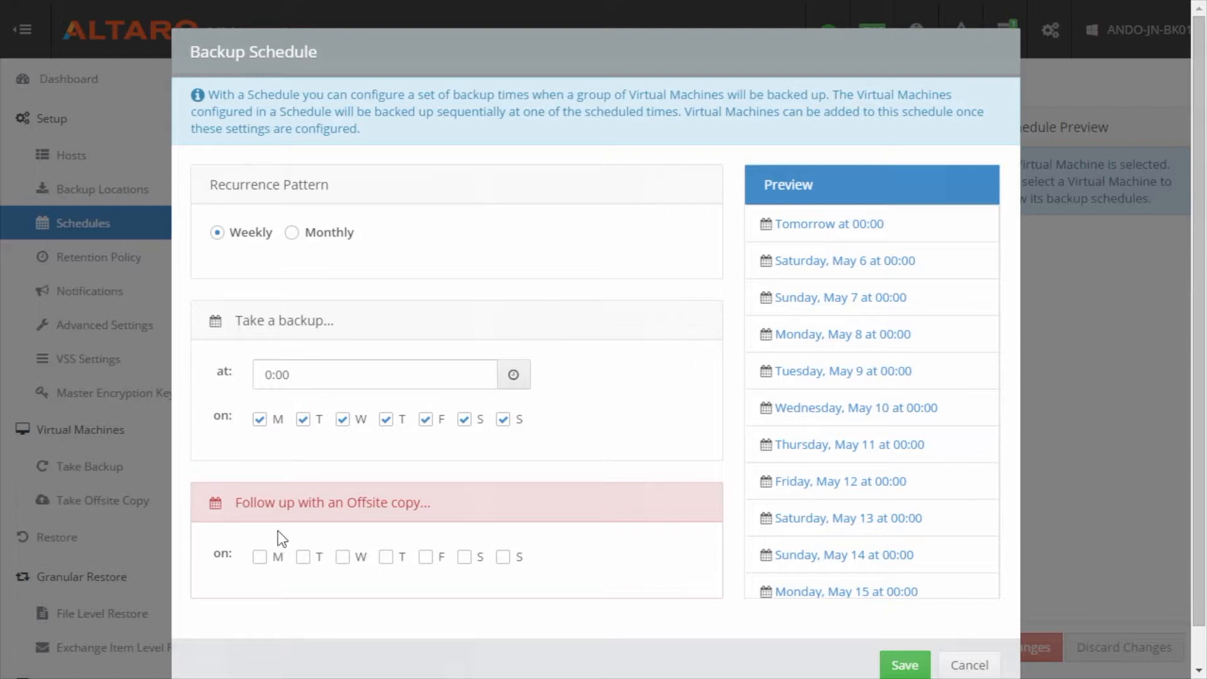
Try a monthly second-Sunday pattern, then set the recurrence back to weekly, every day at 0:00
left_click(292, 233)
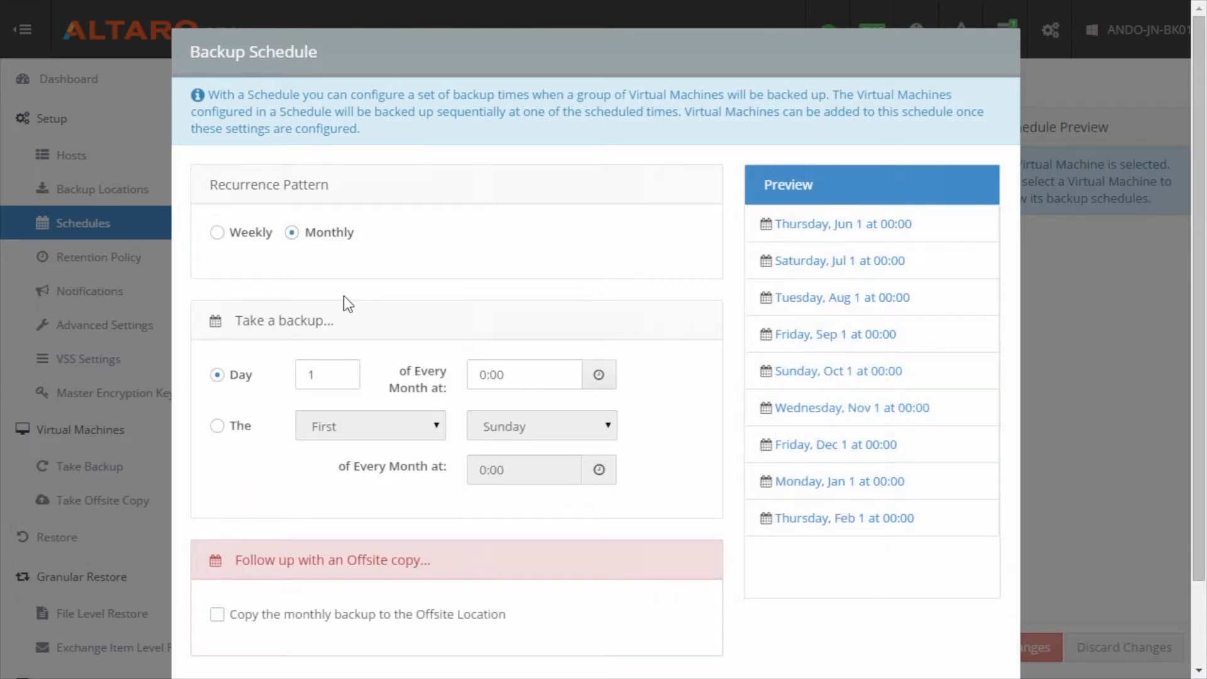
mouse_move(272, 418)
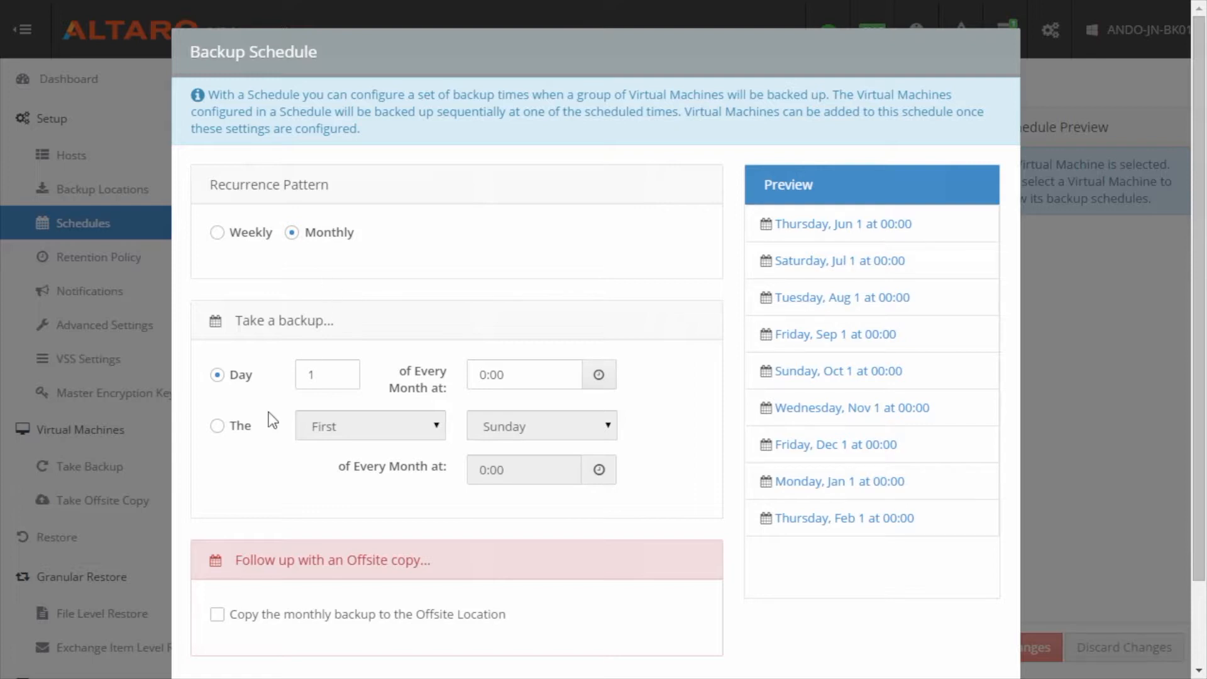
left_click(369, 426)
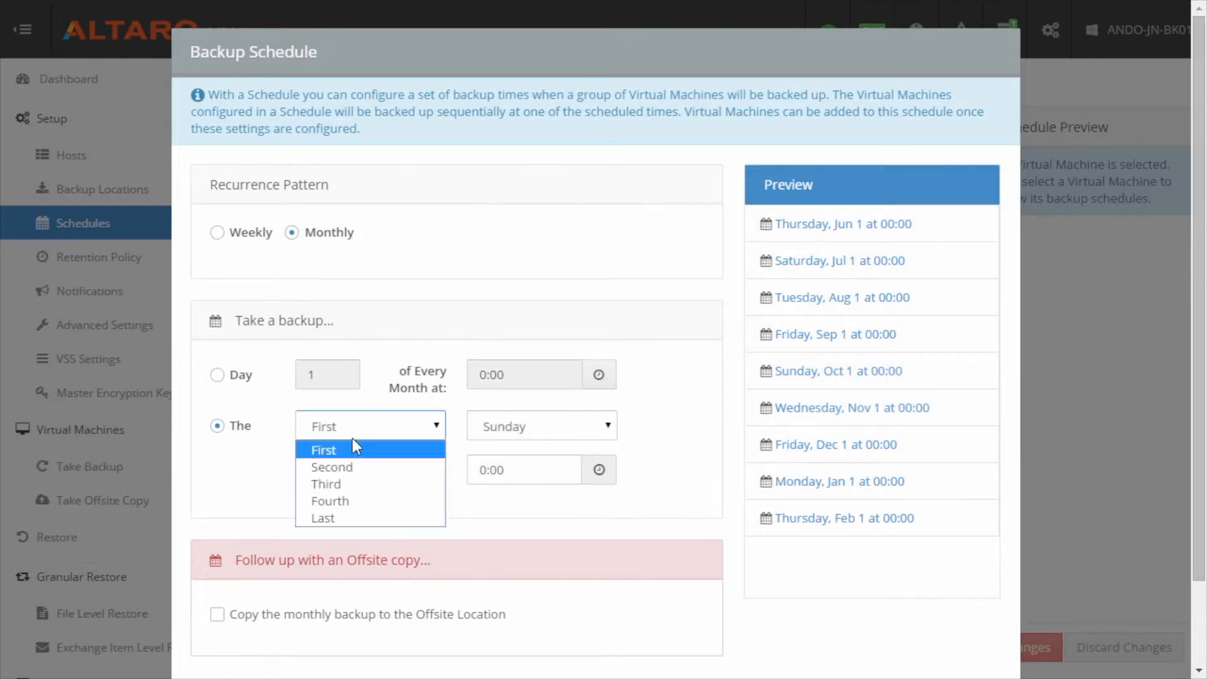
left_click(331, 466)
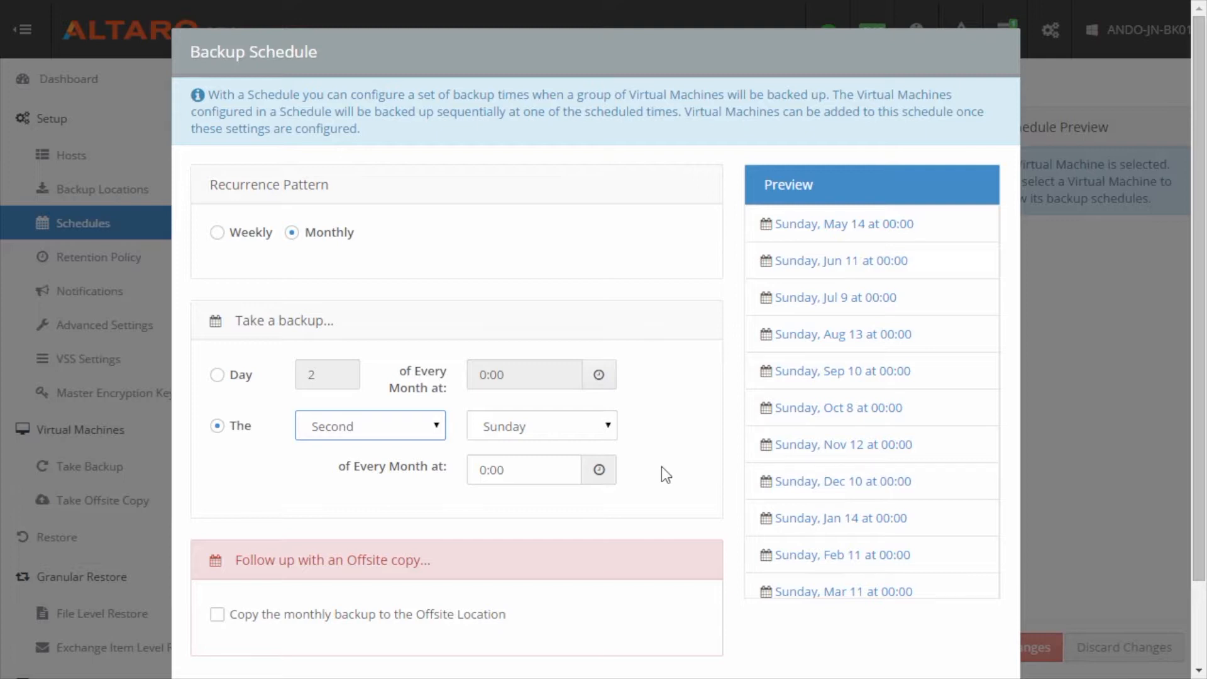
left_click(218, 231)
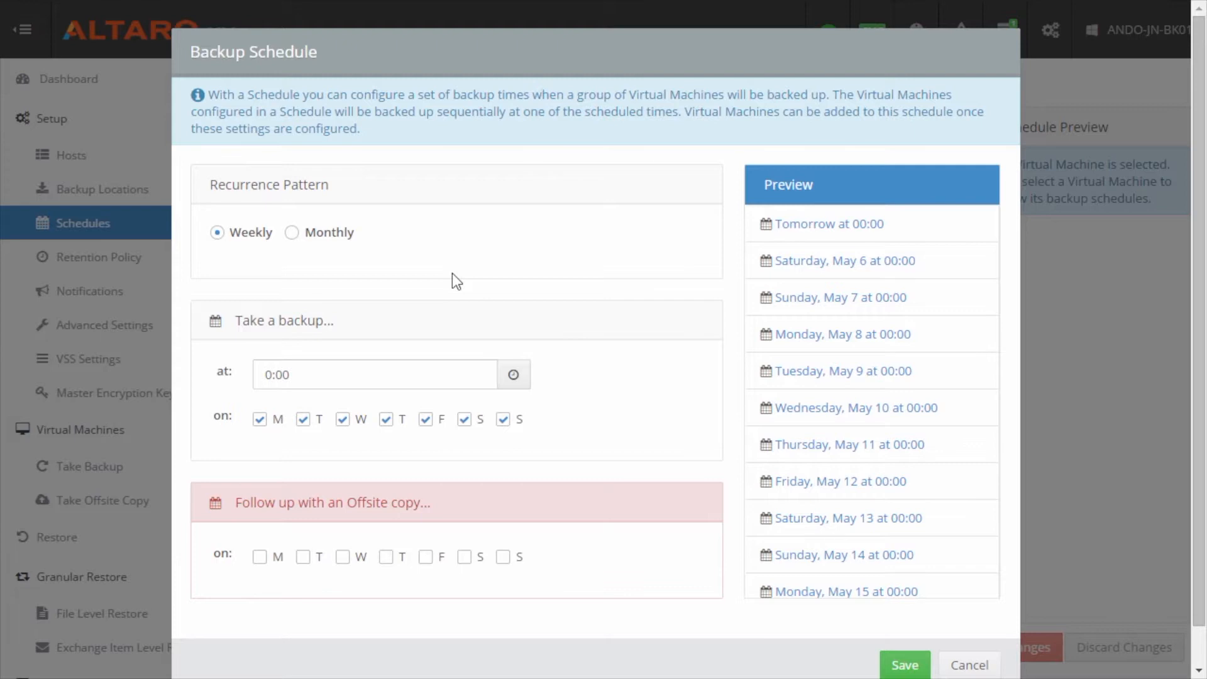
mouse_move(984, 462)
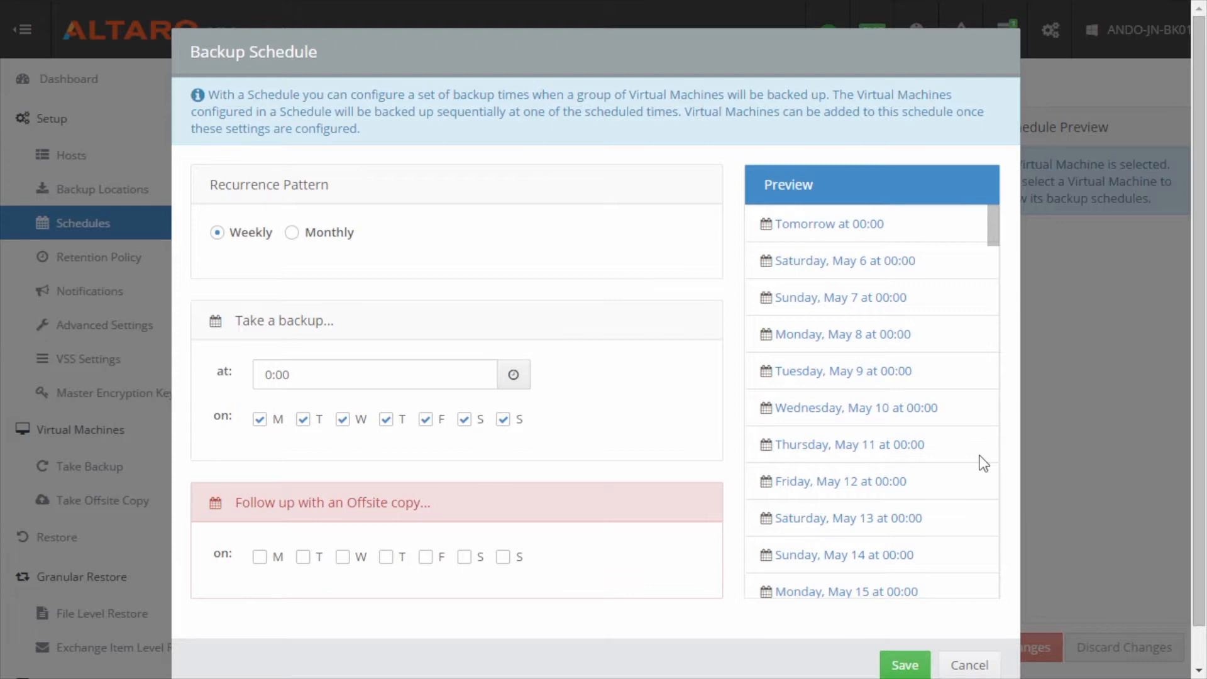
mouse_move(892, 445)
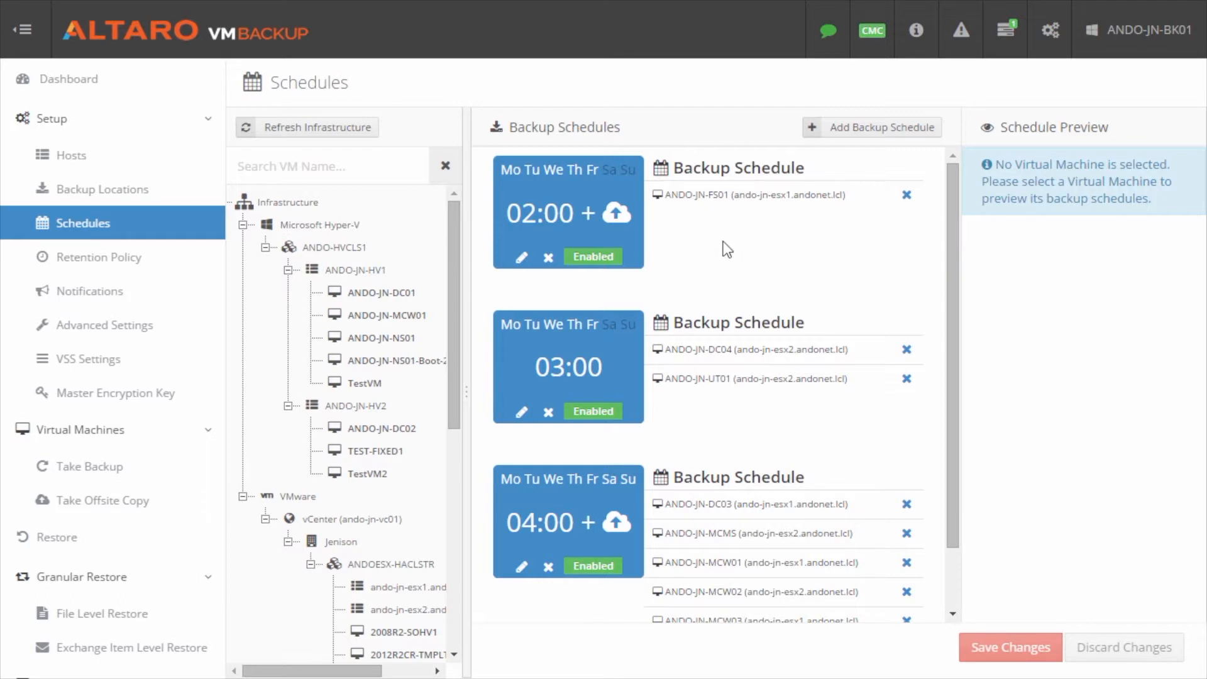
mouse_move(734, 257)
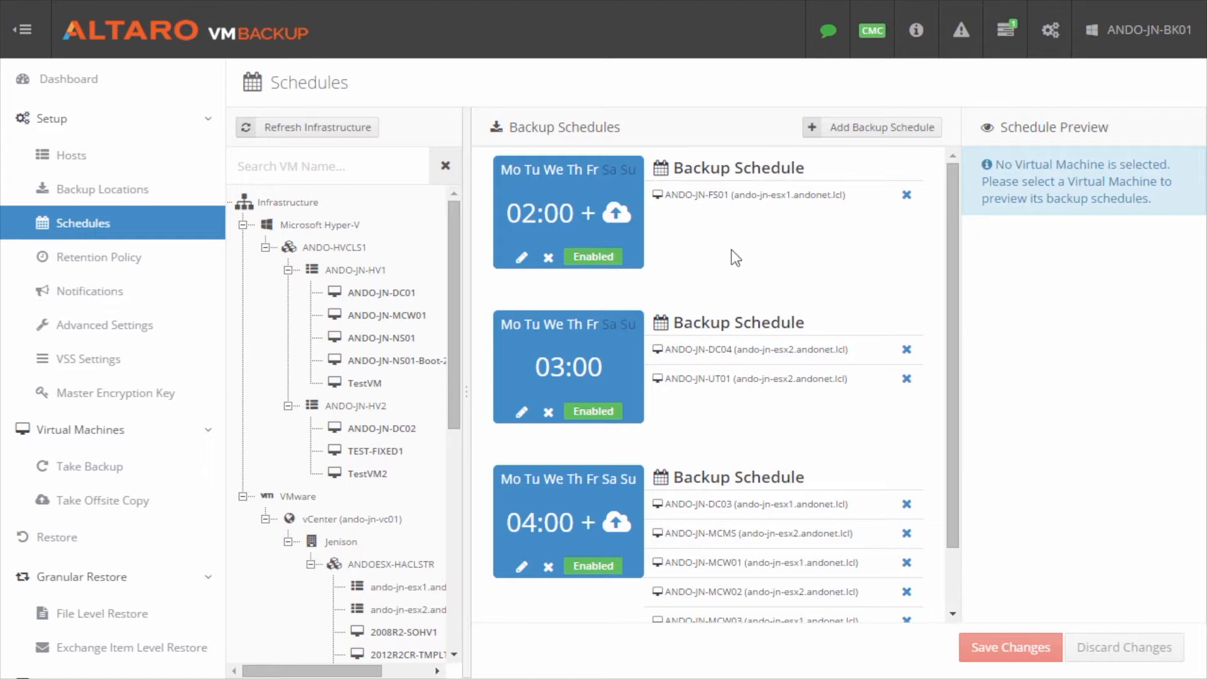
Browse the Retention Policy page's local and offsite policy groups without changing assignments
left_click(101, 256)
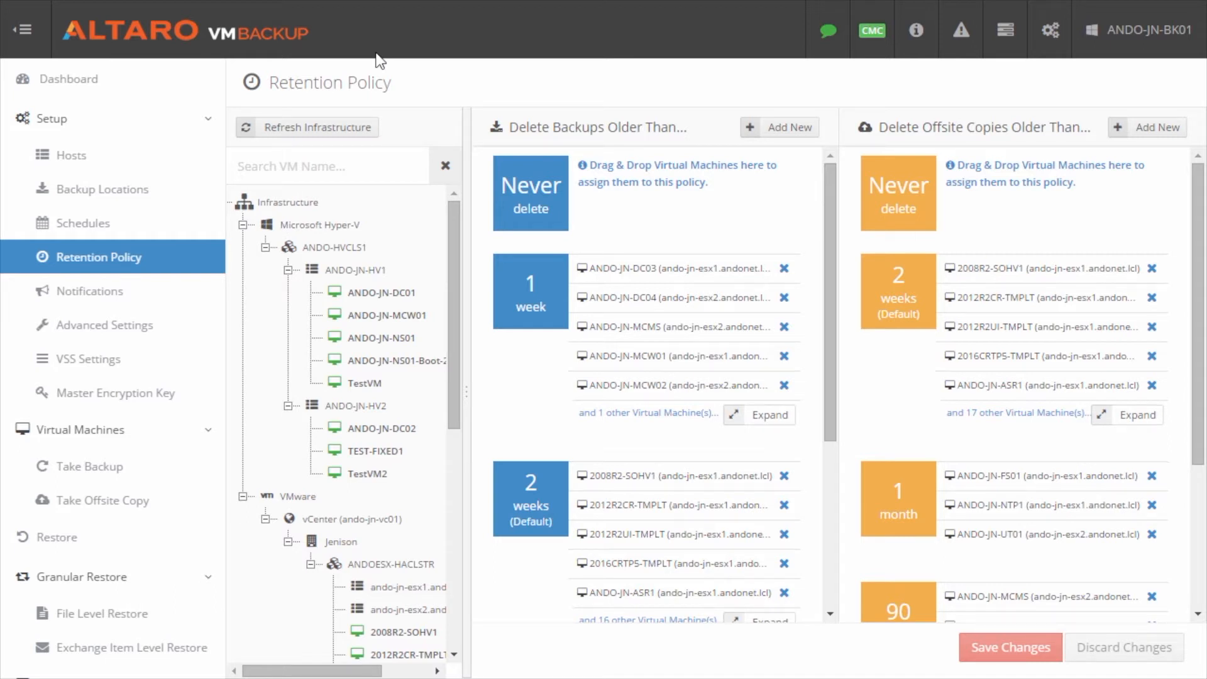
mouse_move(347, 322)
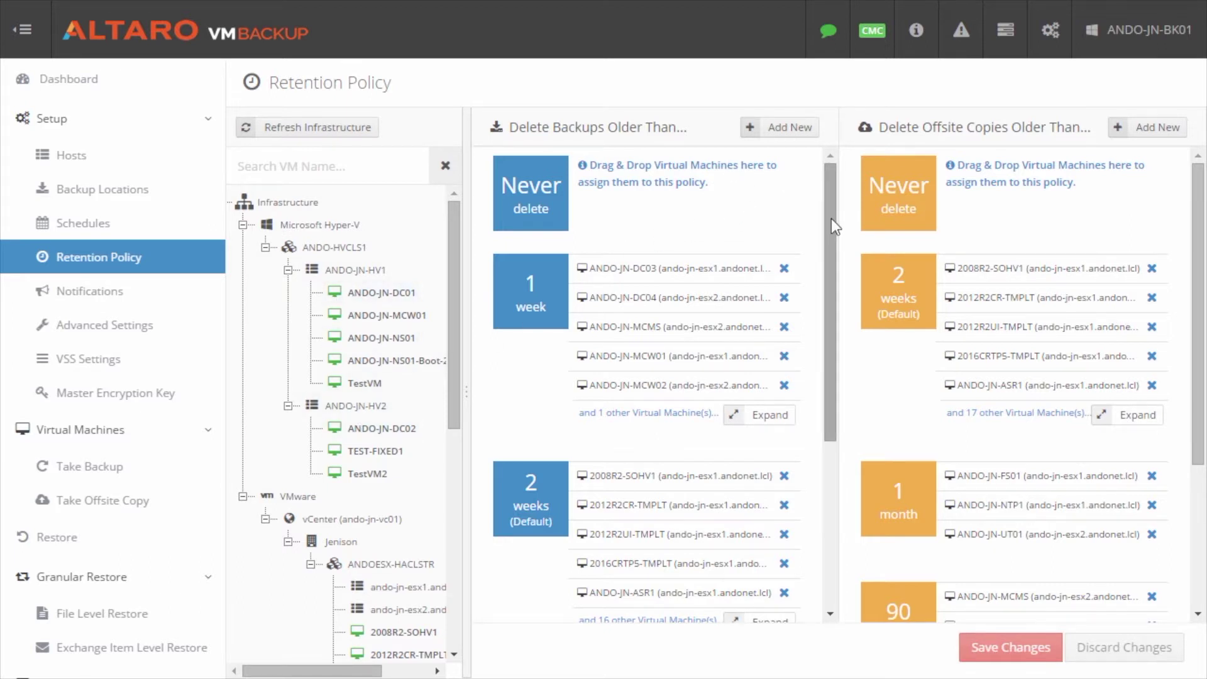
mouse_move(921, 308)
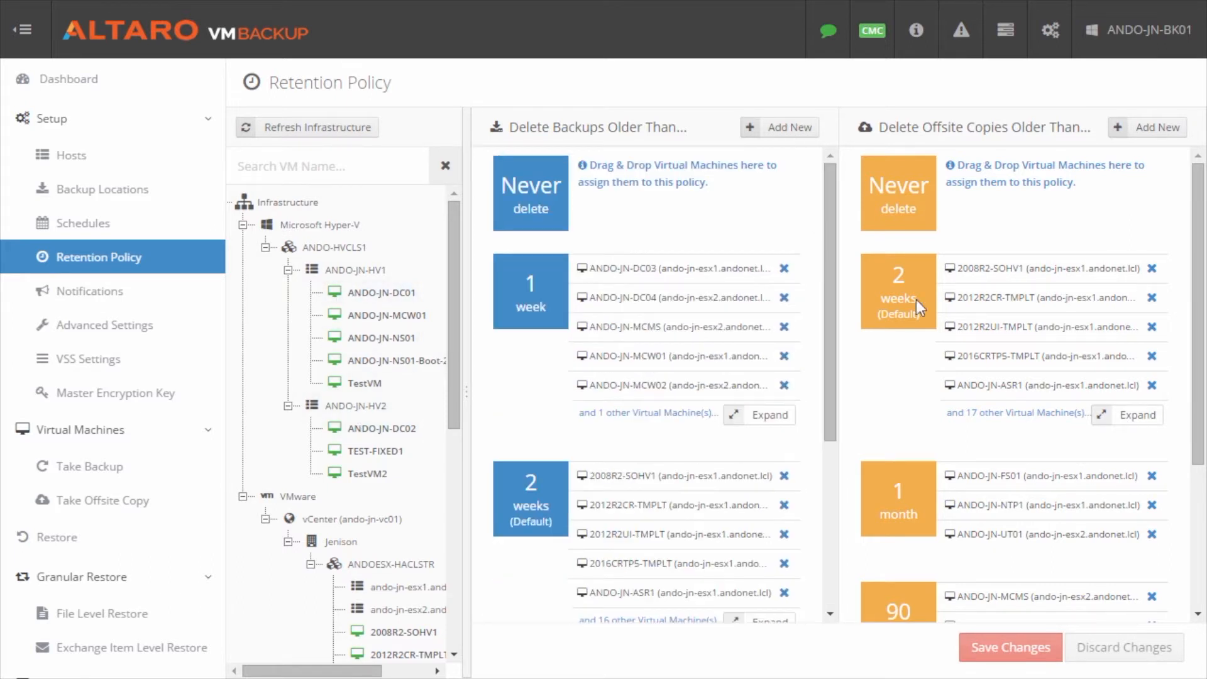
scroll("down", 3)
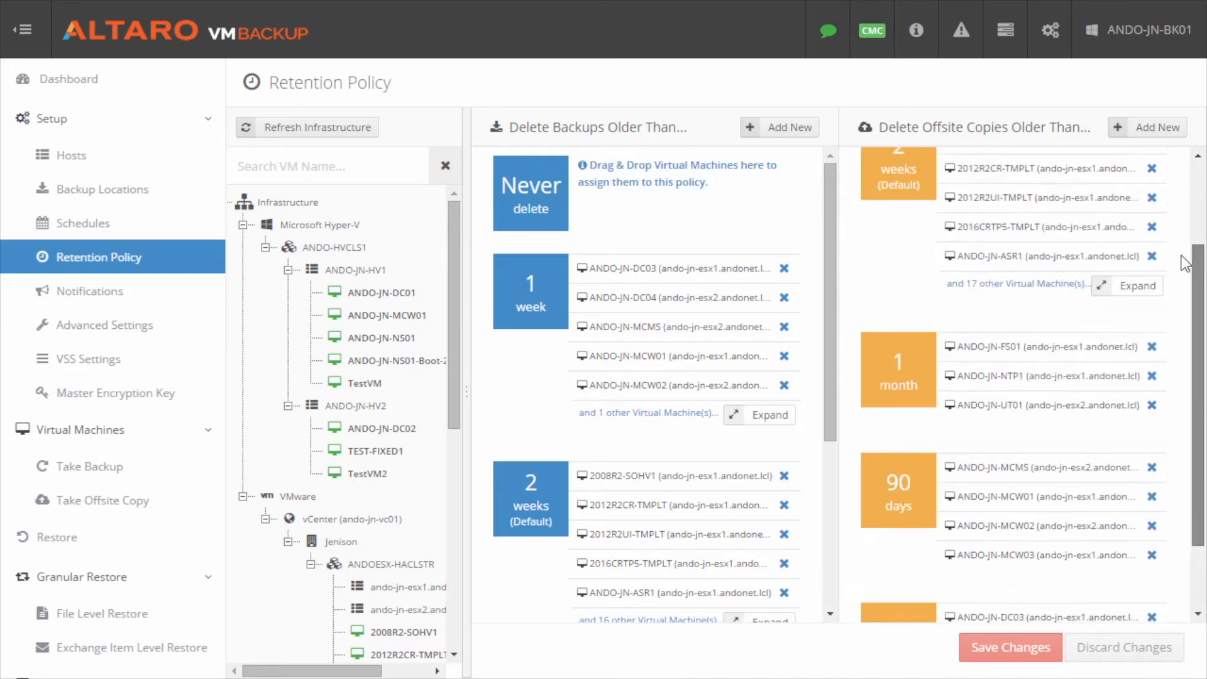
scroll("up", 3)
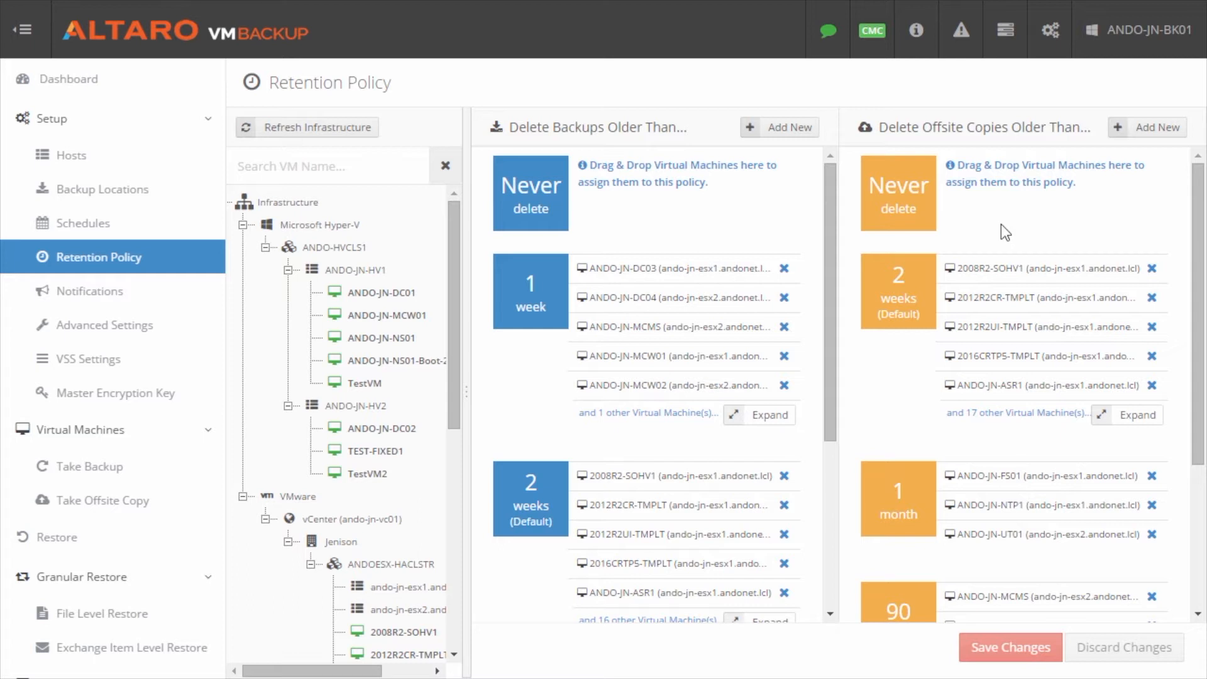
mouse_move(1006, 217)
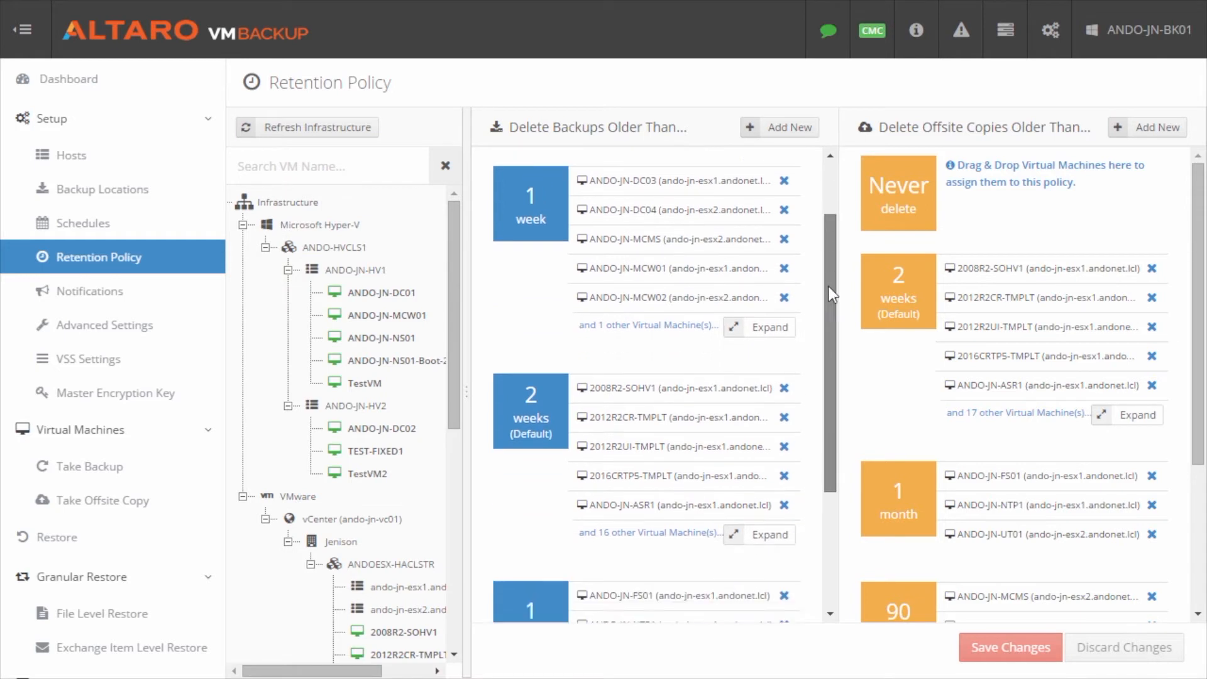
scroll("down", 3)
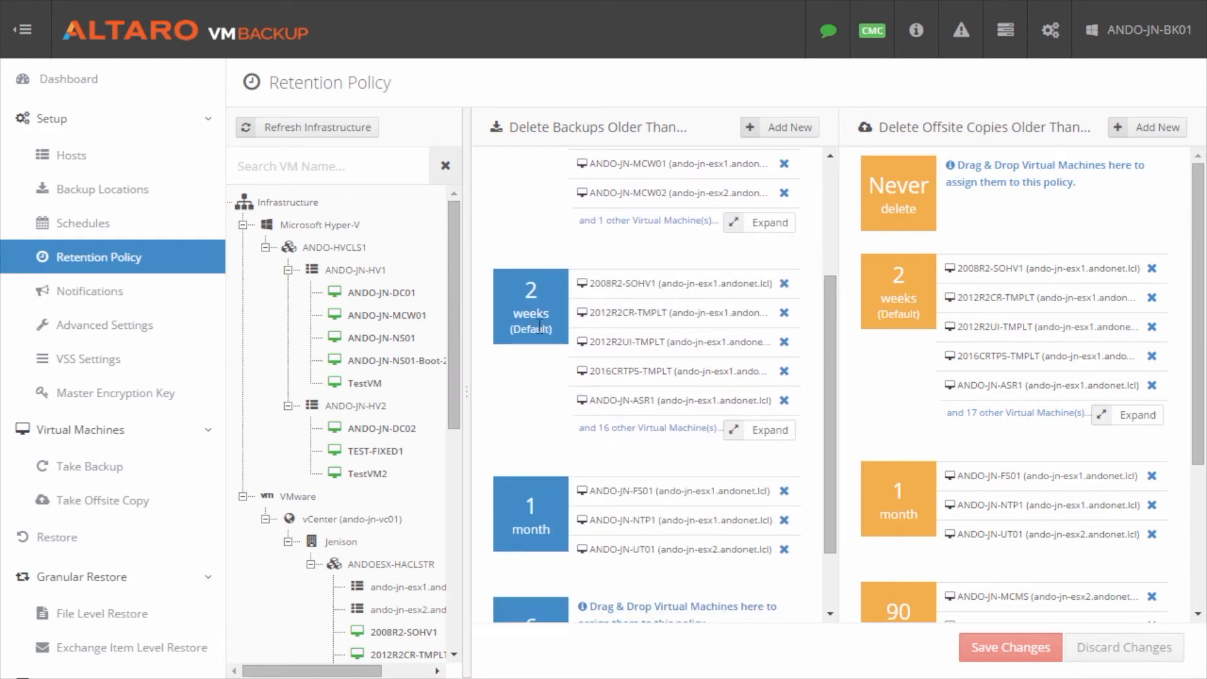
mouse_move(519, 373)
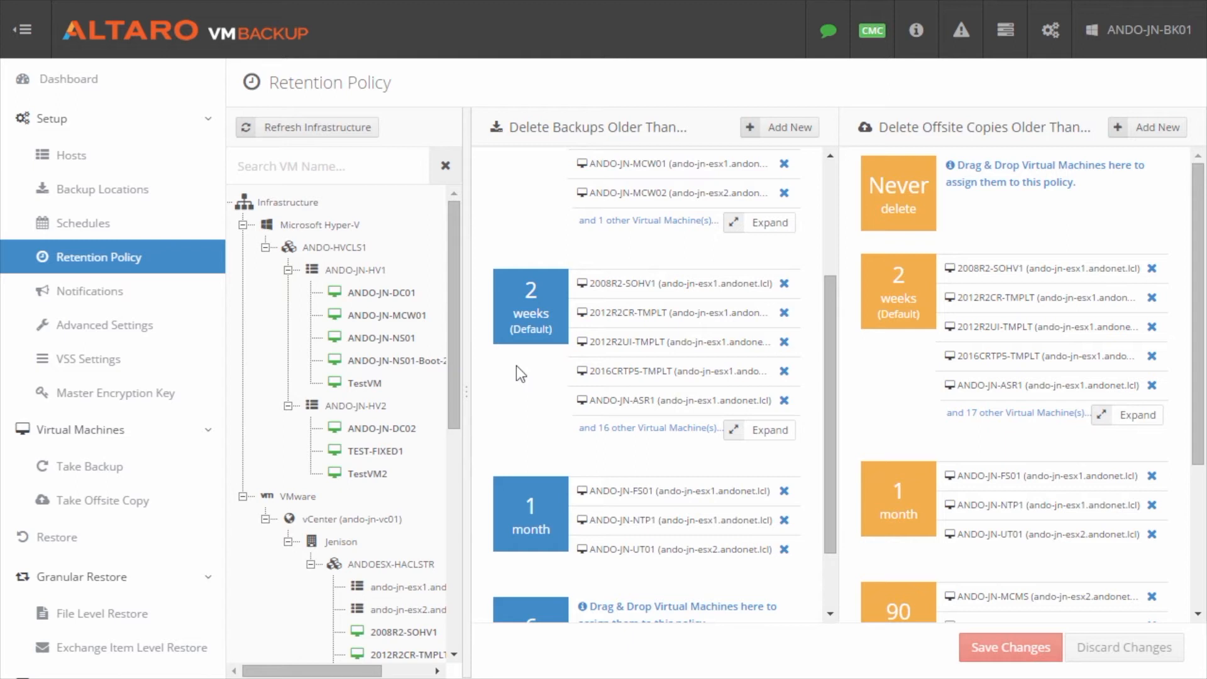
mouse_move(508, 334)
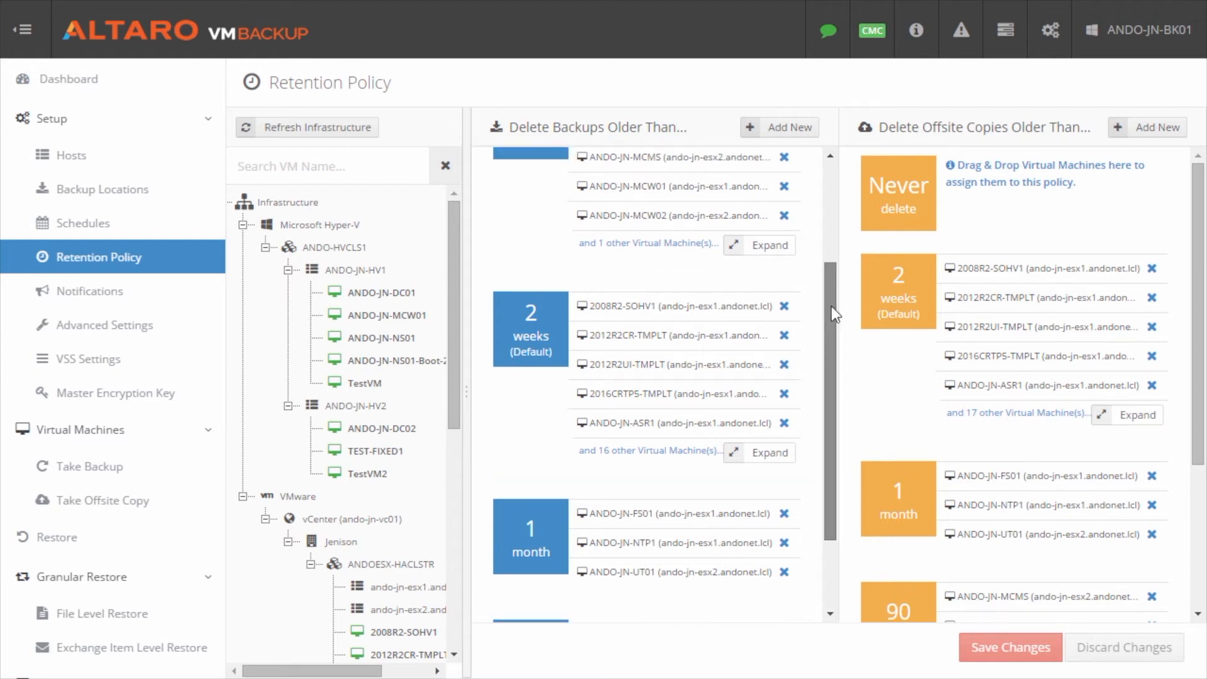
scroll("up", 3)
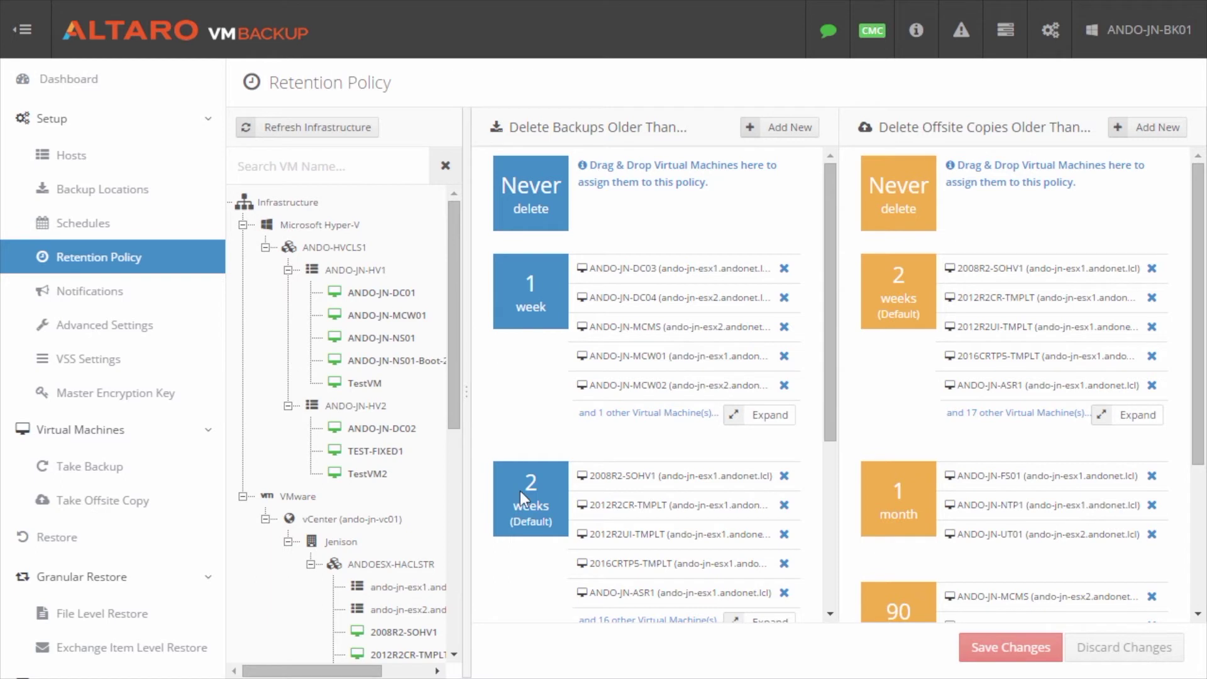
mouse_move(963, 236)
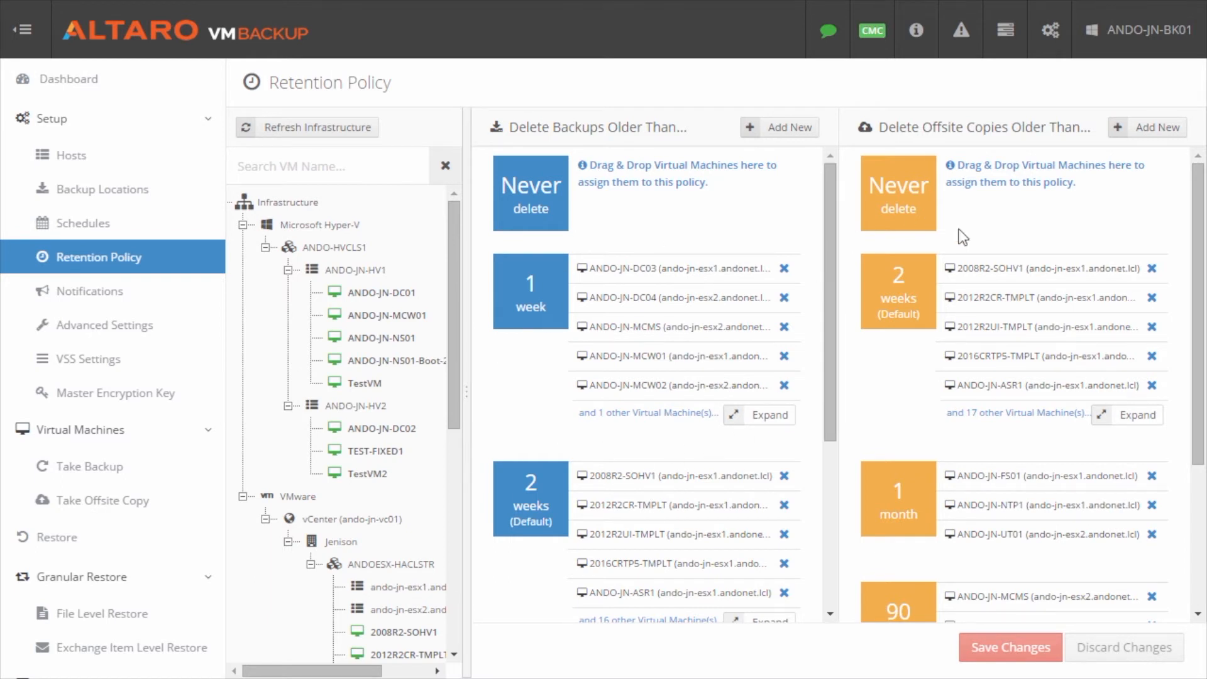
mouse_move(1081, 337)
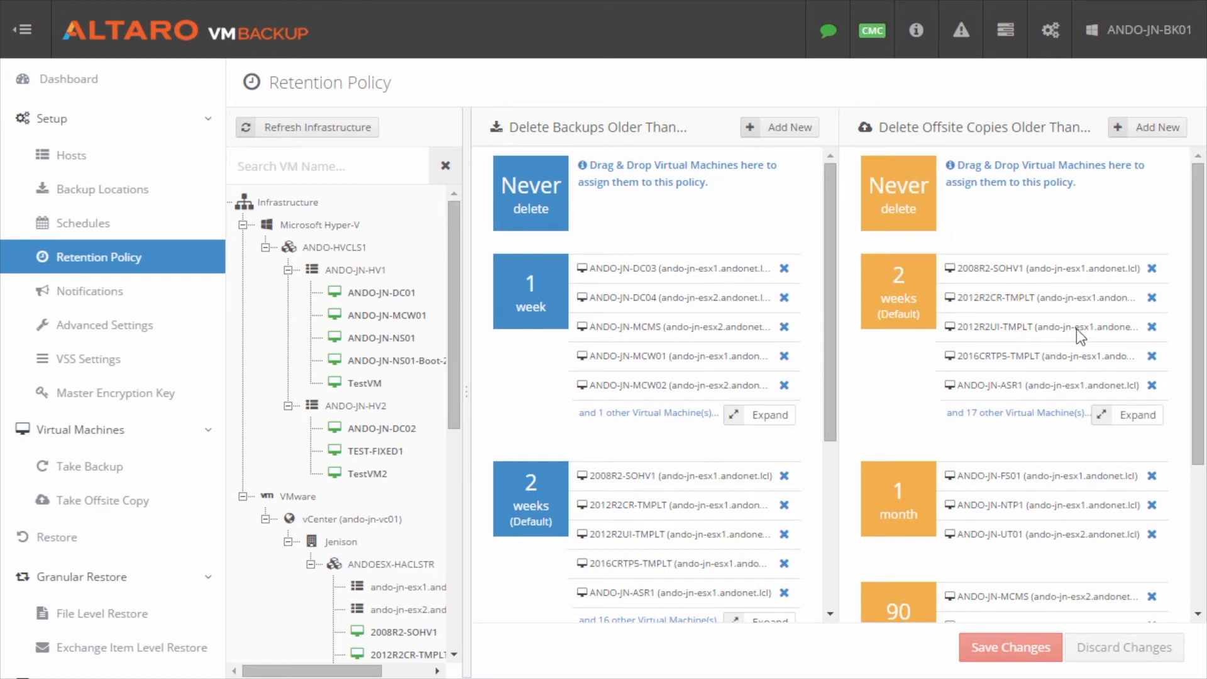
mouse_move(756, 215)
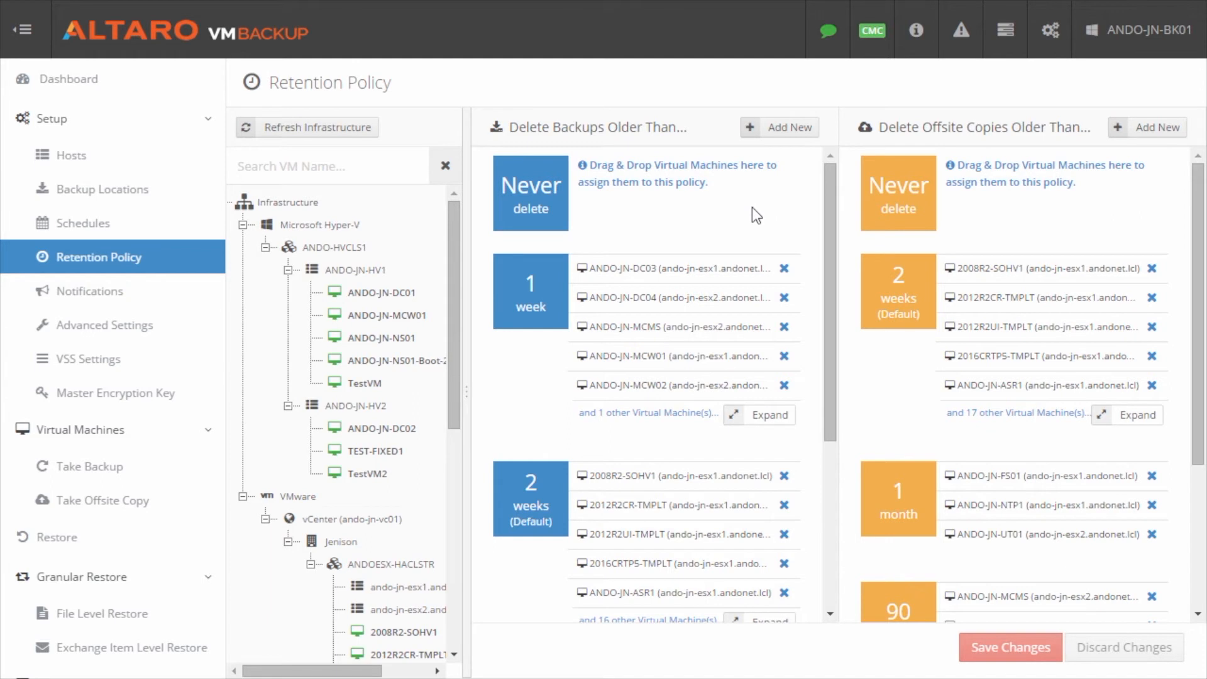
mouse_move(767, 147)
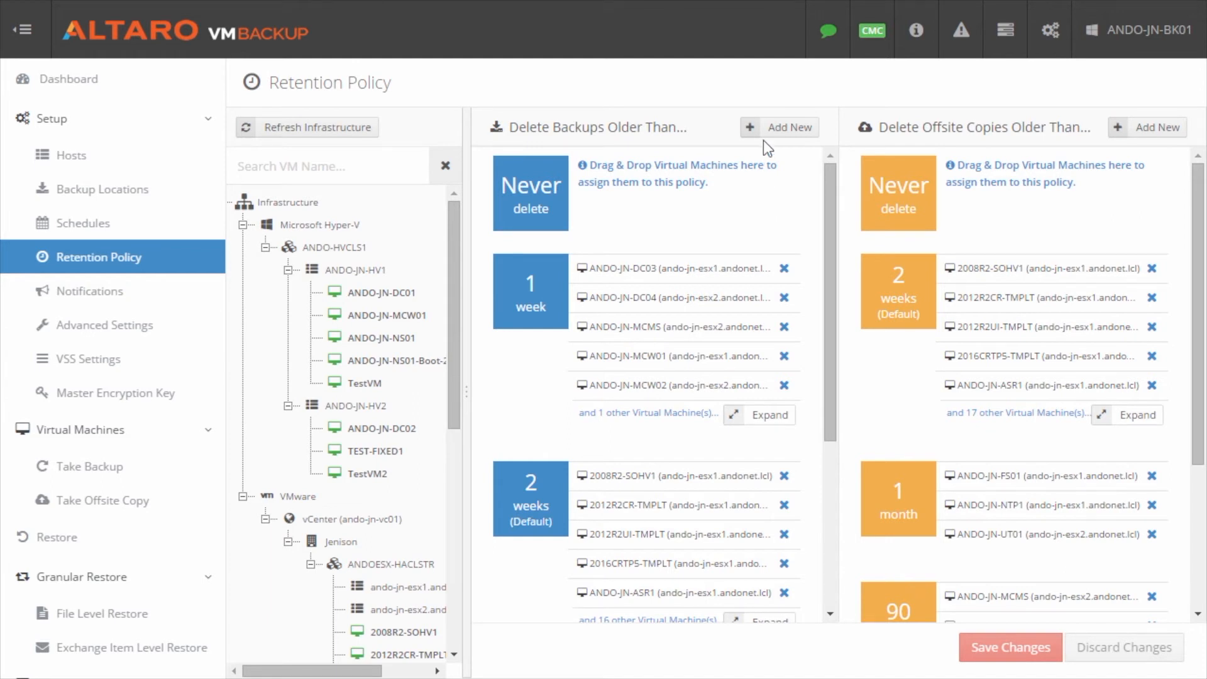
Add a new local retention policy deleting backups older than 90 days
left_click(779, 127)
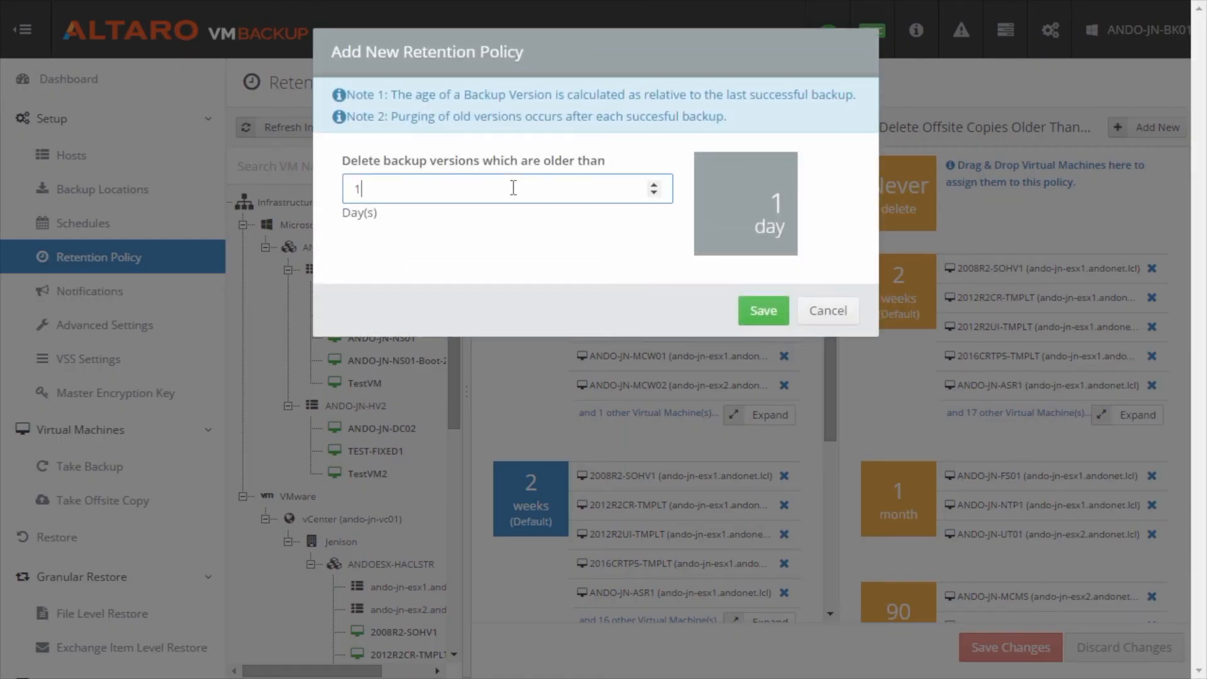
key("Backspace")
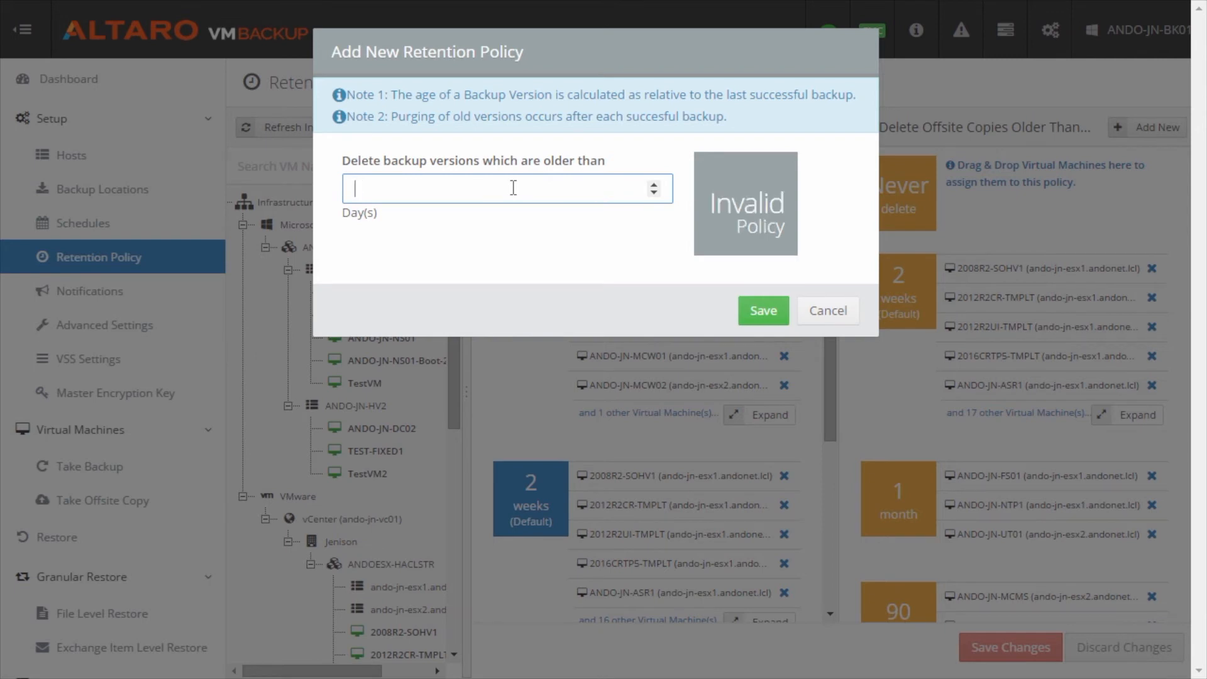
type("90")
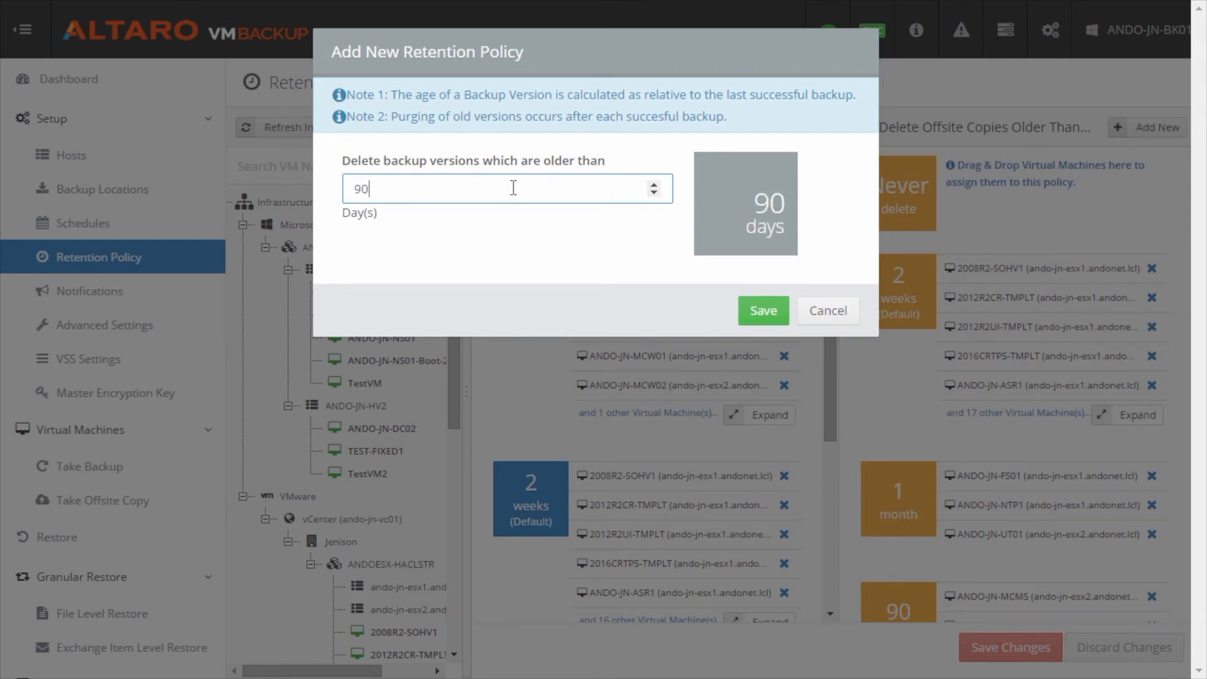
mouse_move(761, 310)
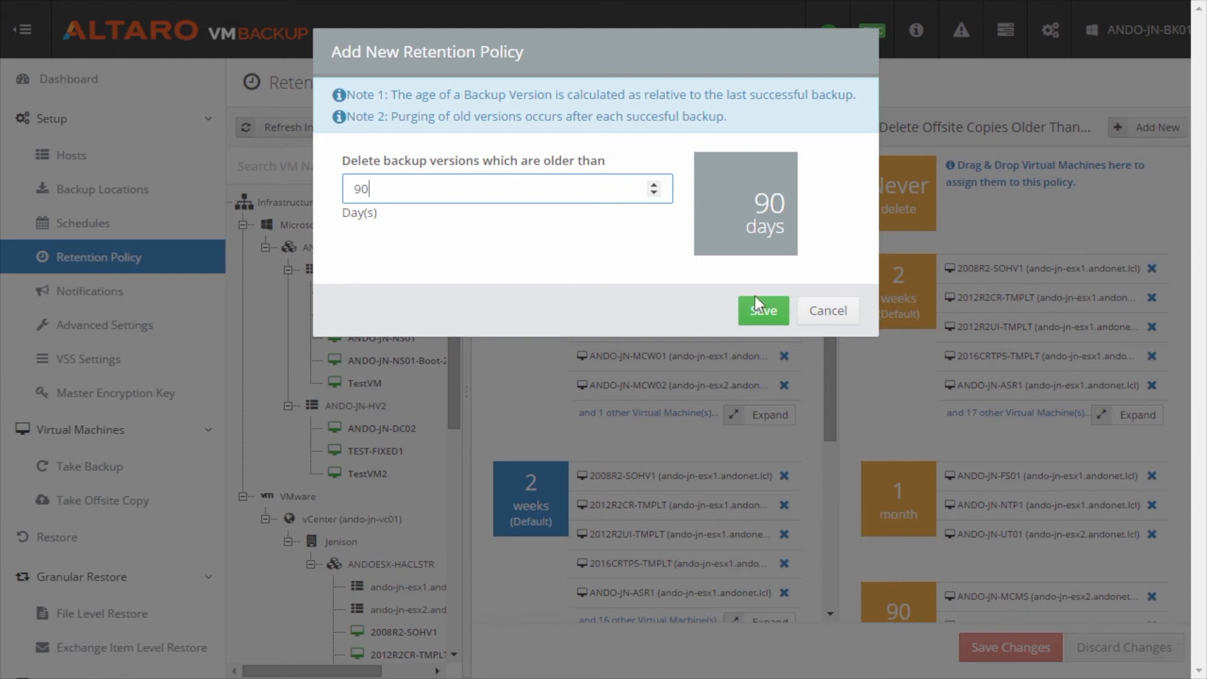
left_click(762, 311)
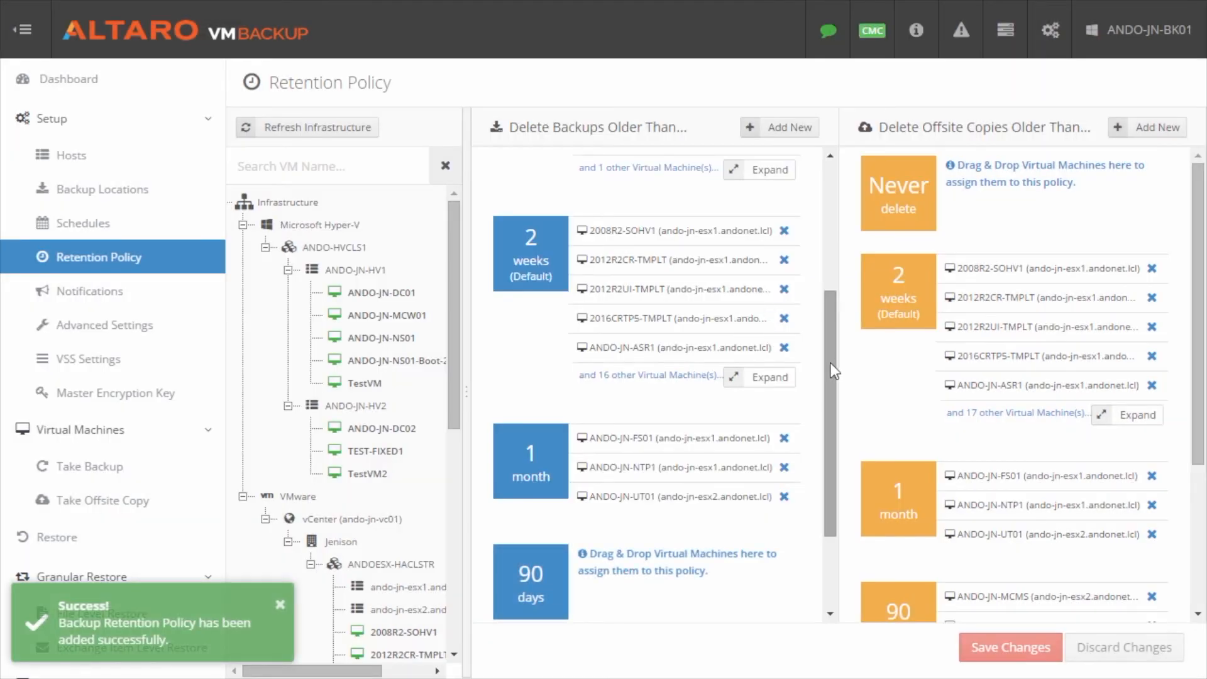
Assign ANDO-JN-NS01 to the 6-month local policy and save the modified retention policies
scroll("down", 3)
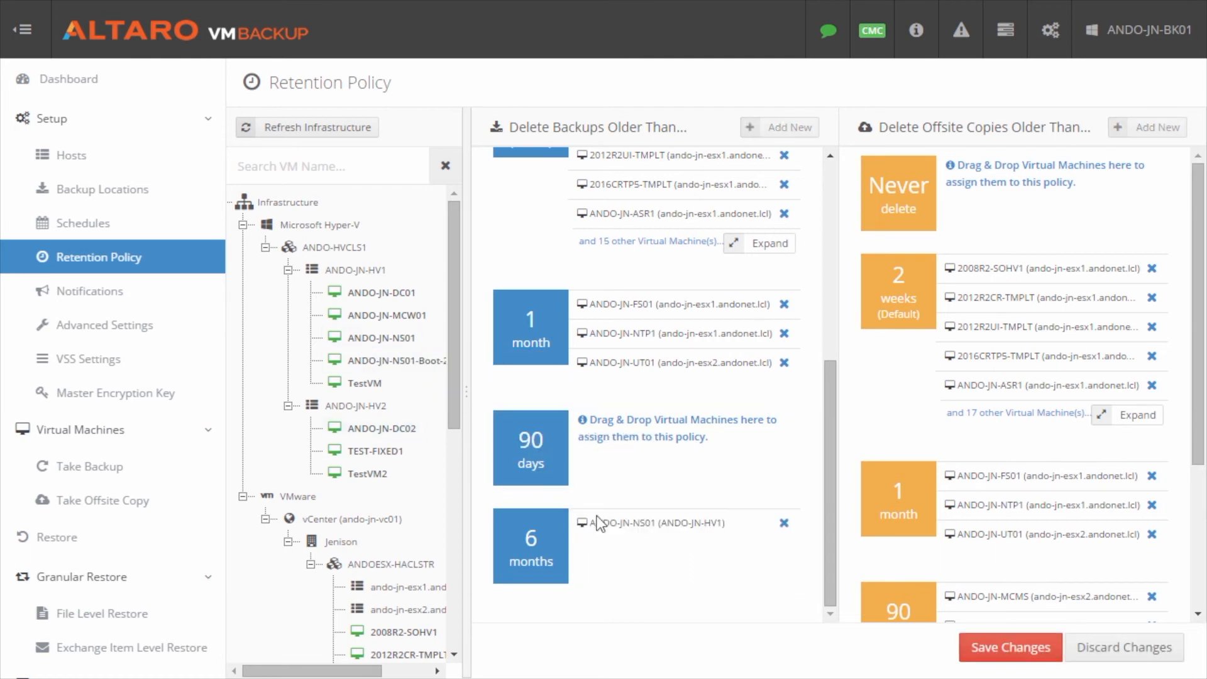
mouse_move(649, 602)
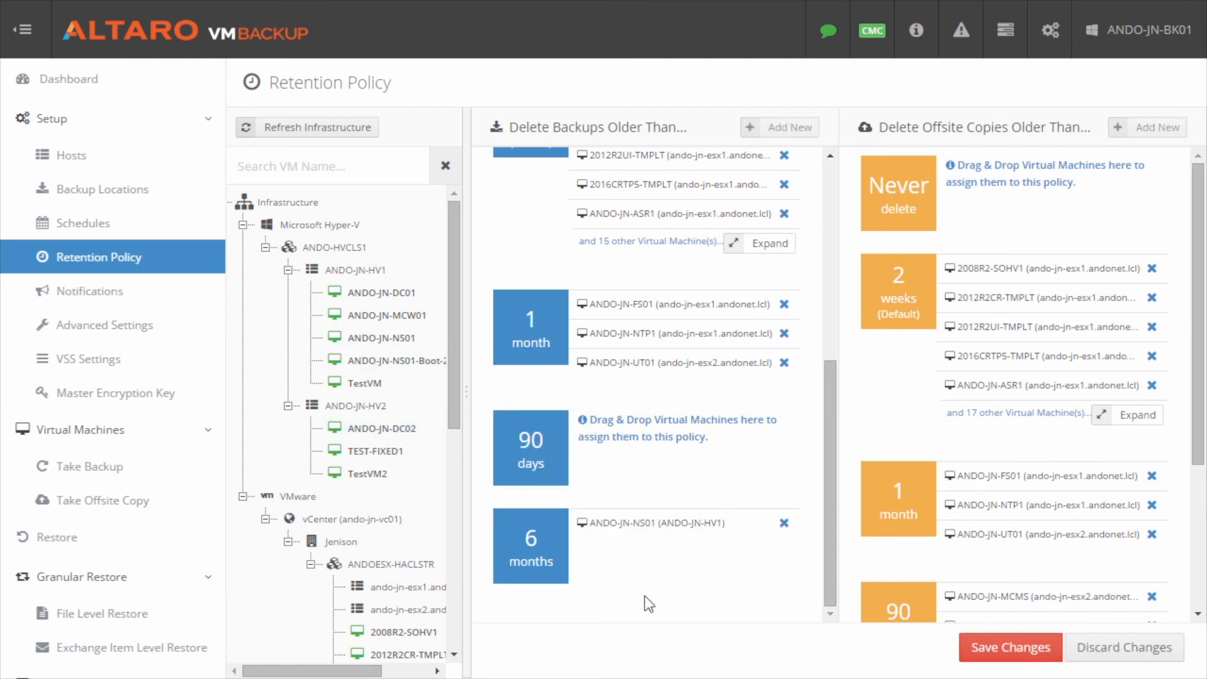
mouse_move(593, 537)
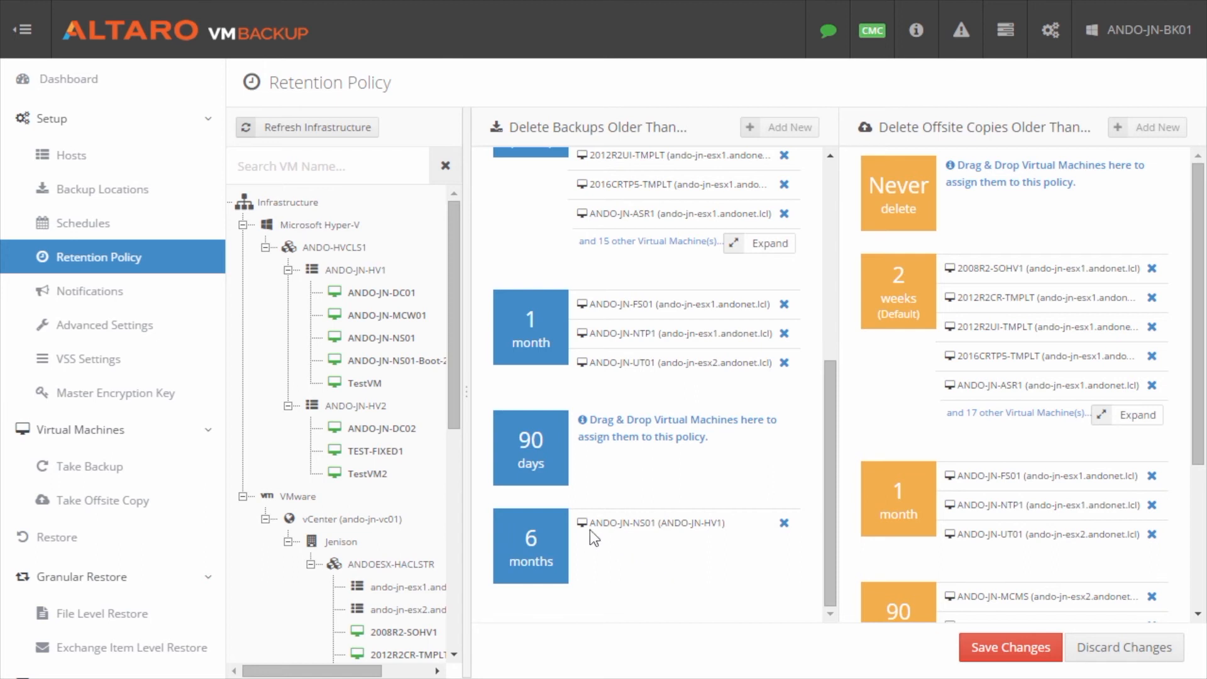
left_click(1009, 646)
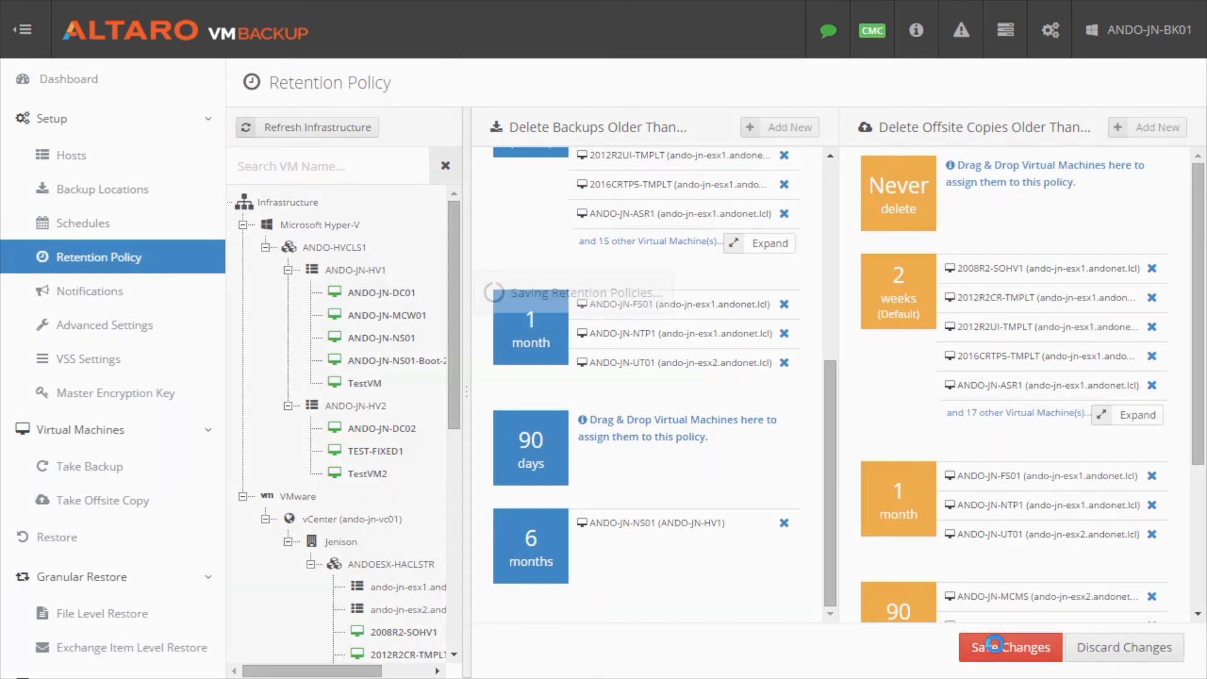
left_click(1010, 646)
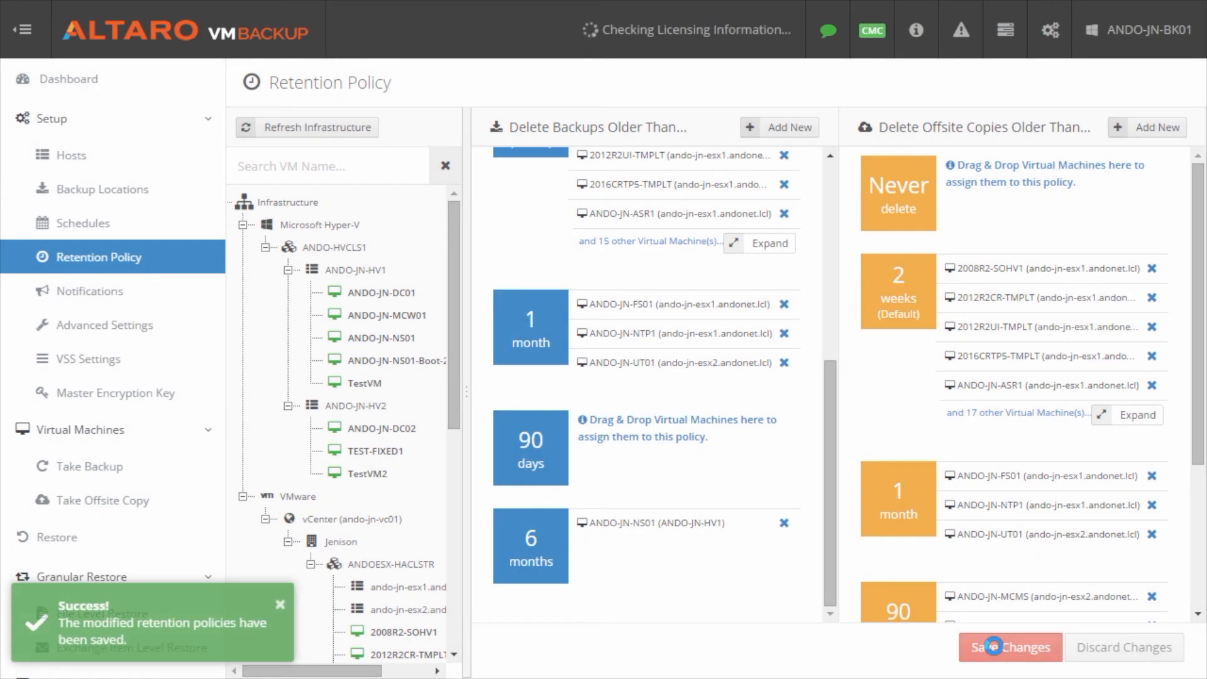